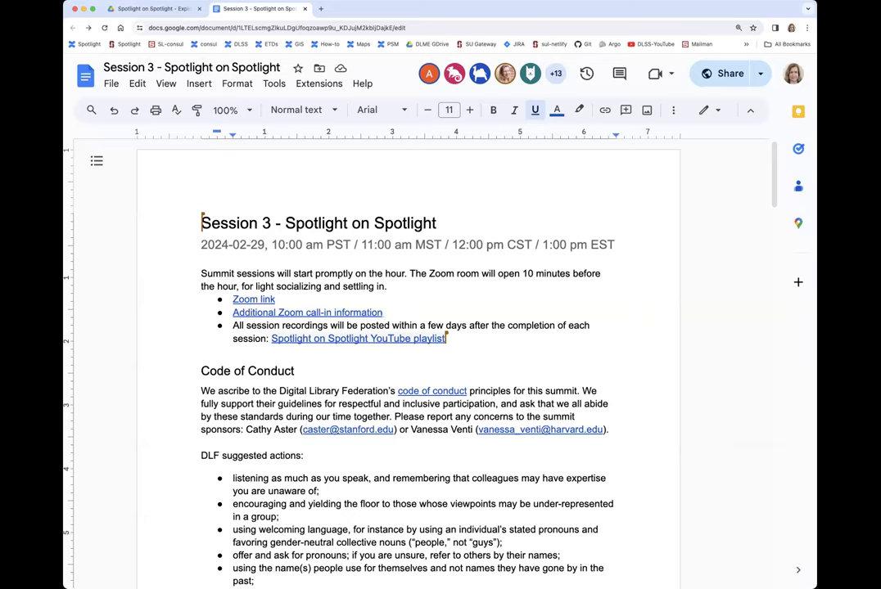
mouse_move(802, 316)
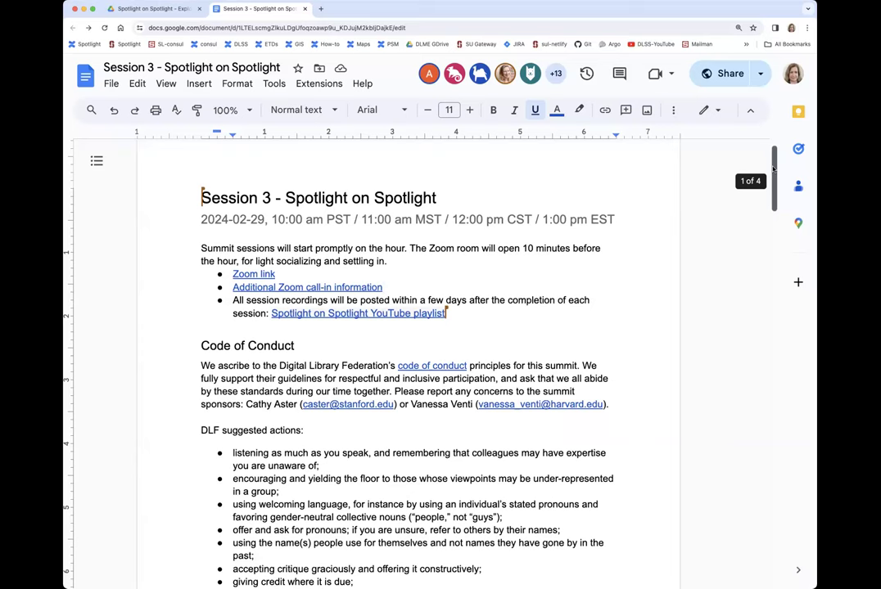
Scroll from the Session 3 title through the Code of Conduct to the Attendees institution list.
scroll("down", 3)
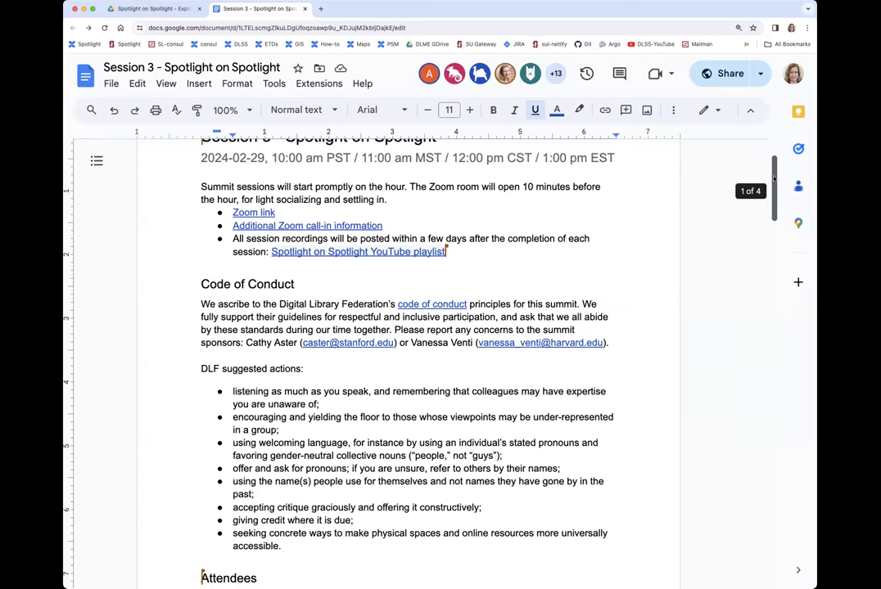
scroll("down", 3)
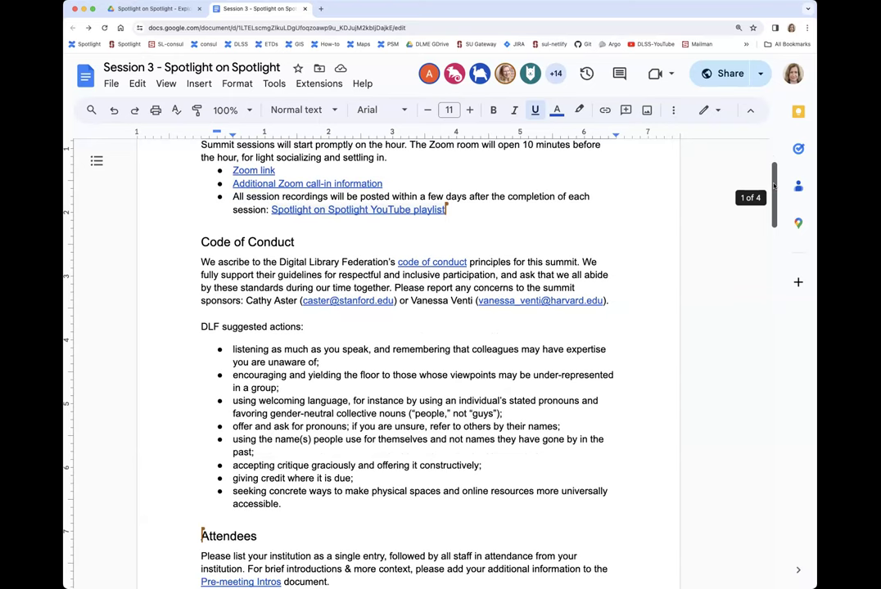
scroll("down", 3)
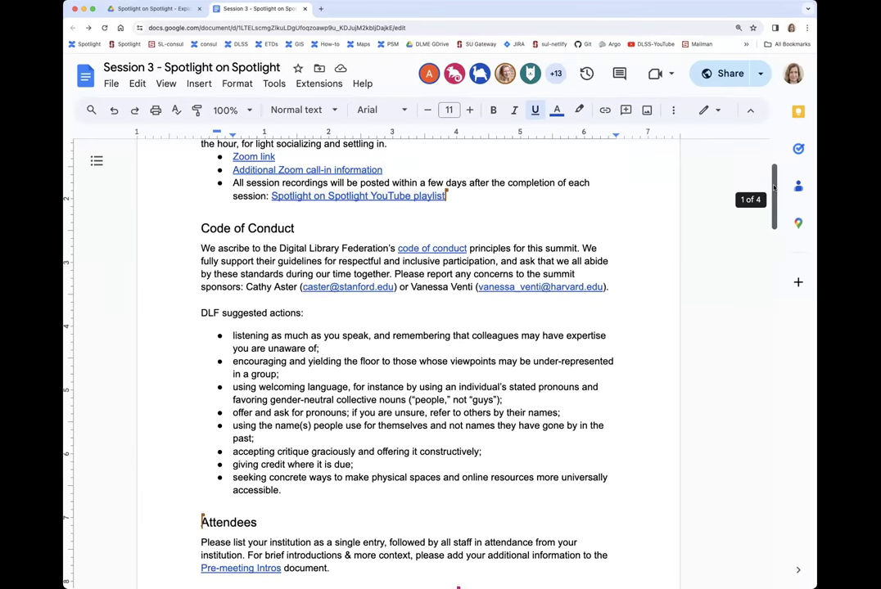
scroll("down", 3)
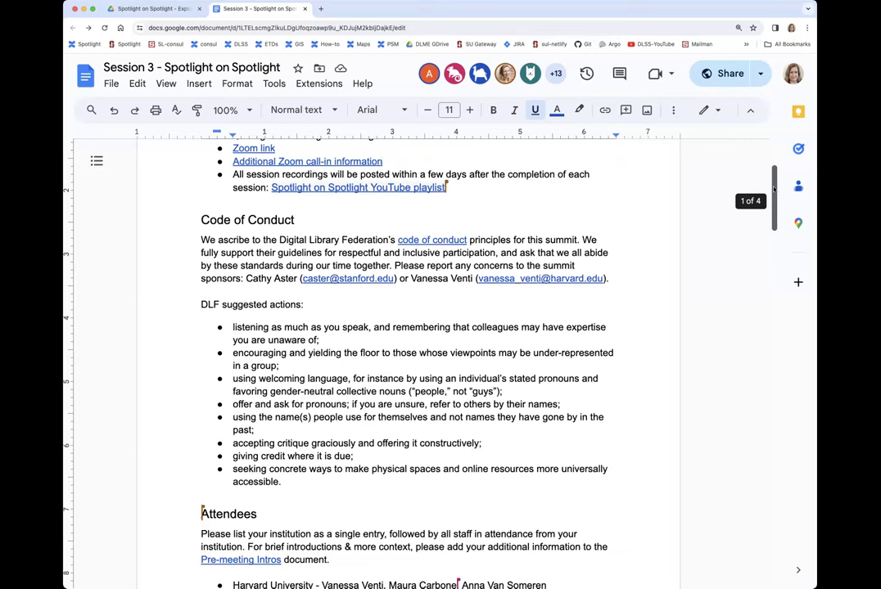
scroll("down", 3)
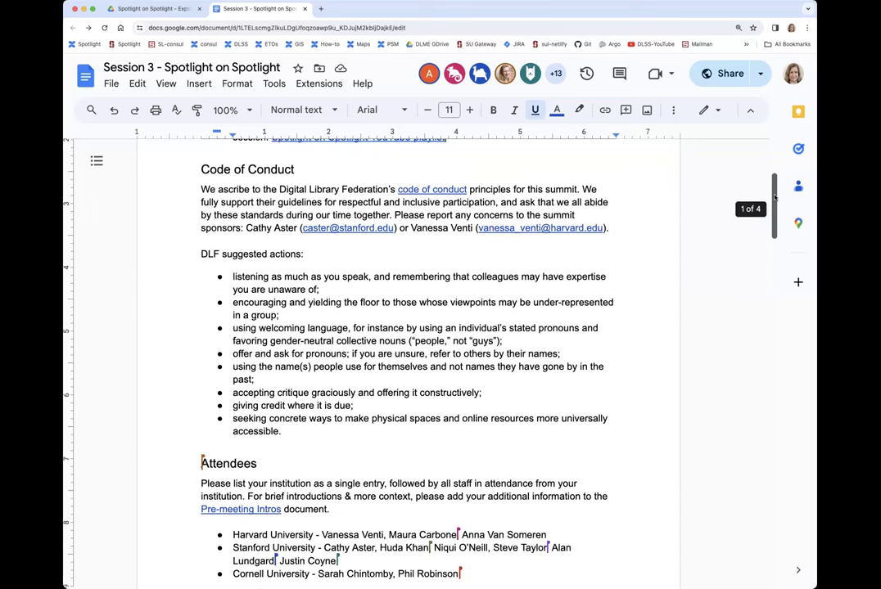
Scroll past the attendee list onto page 2 so the Agenda heading and timed items show.
scroll("down", 3)
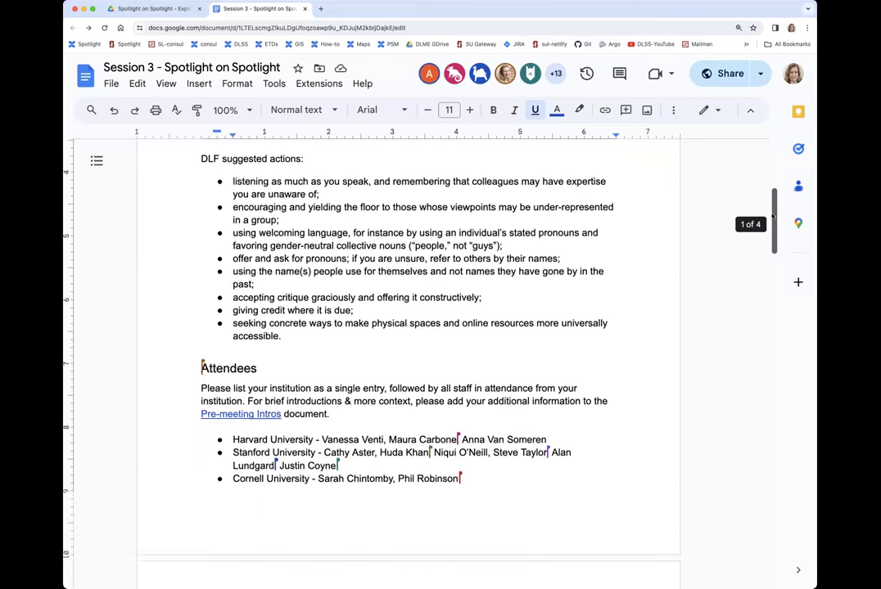
scroll("down", 3)
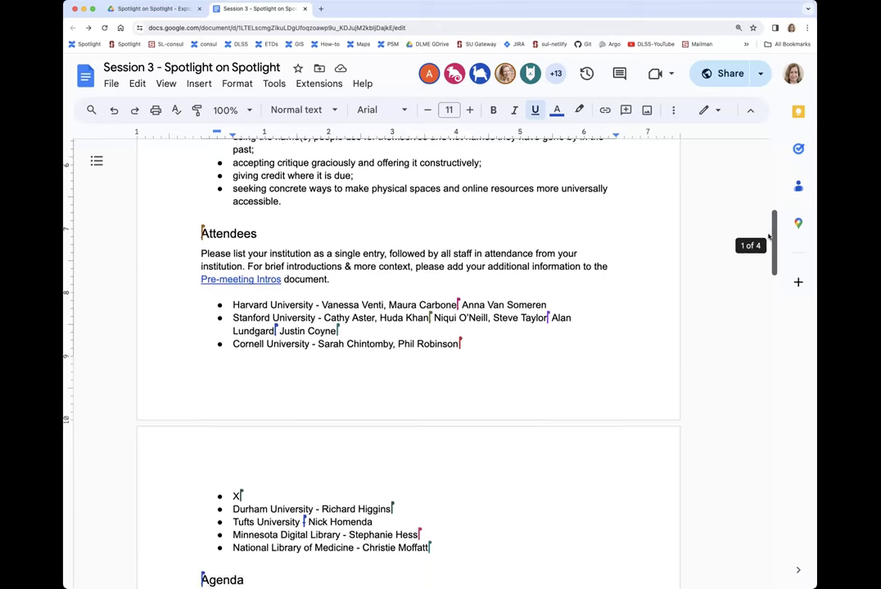
scroll("down", 3)
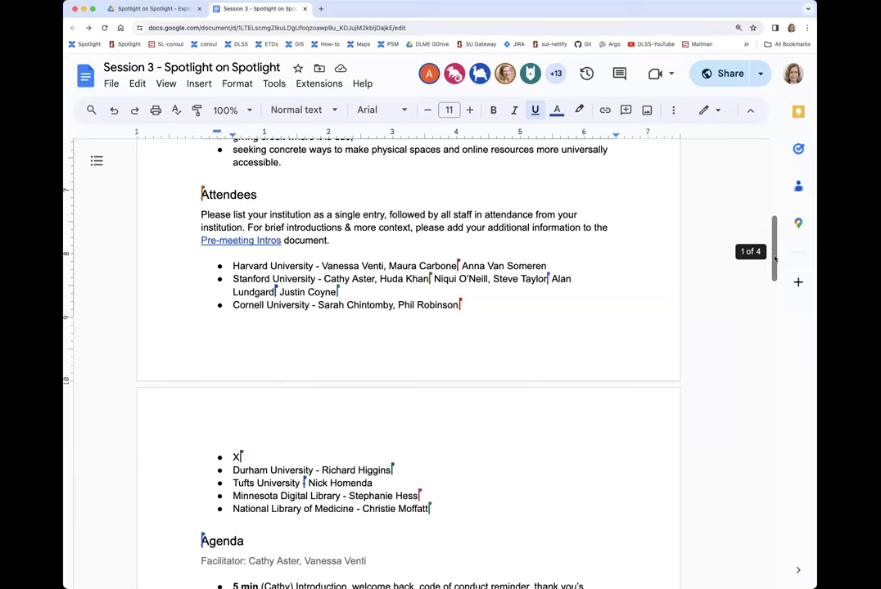
scroll("down", 3)
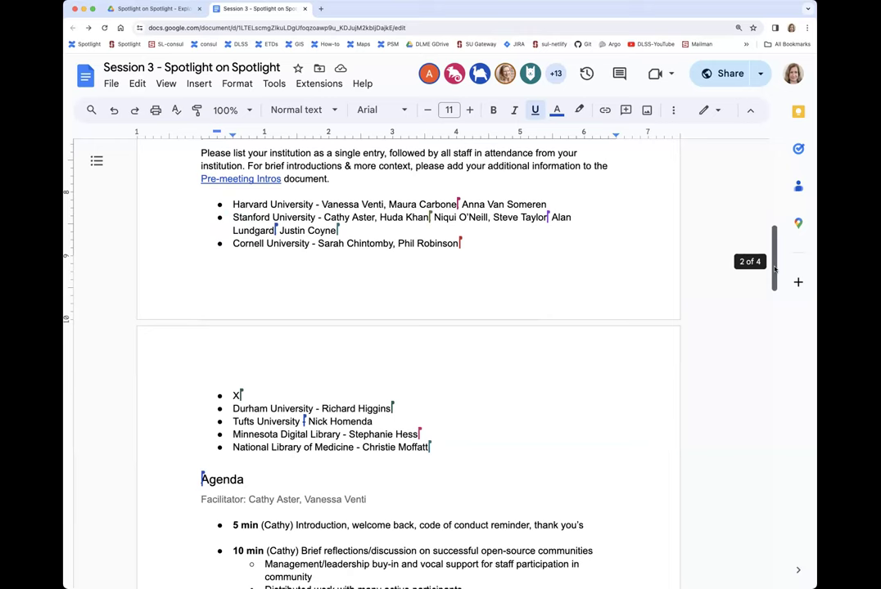
scroll("up", 3)
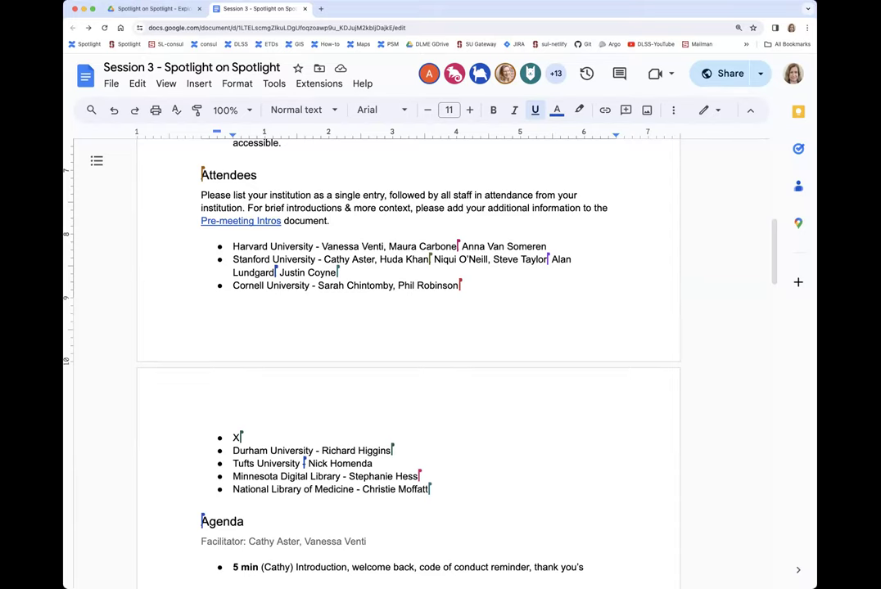
scroll("down", 3)
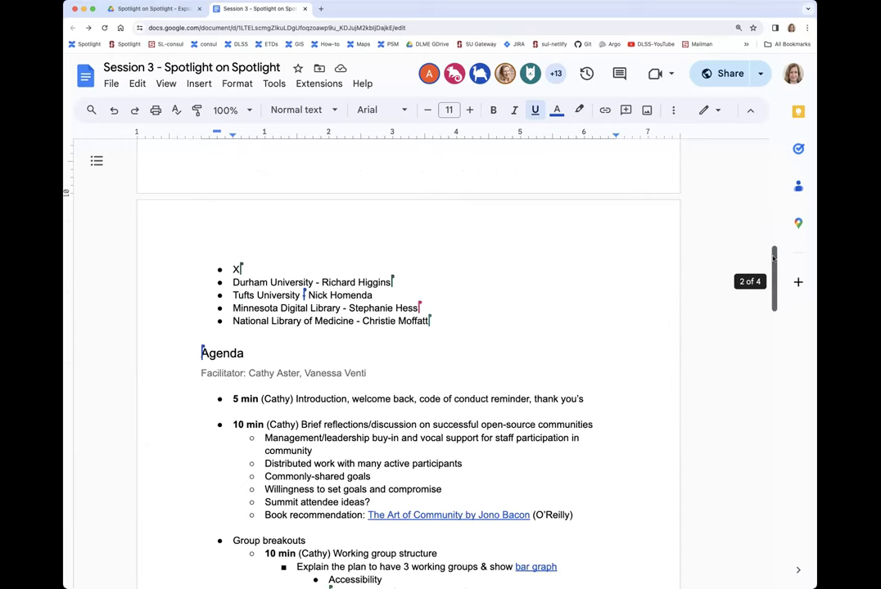
scroll("down", 3)
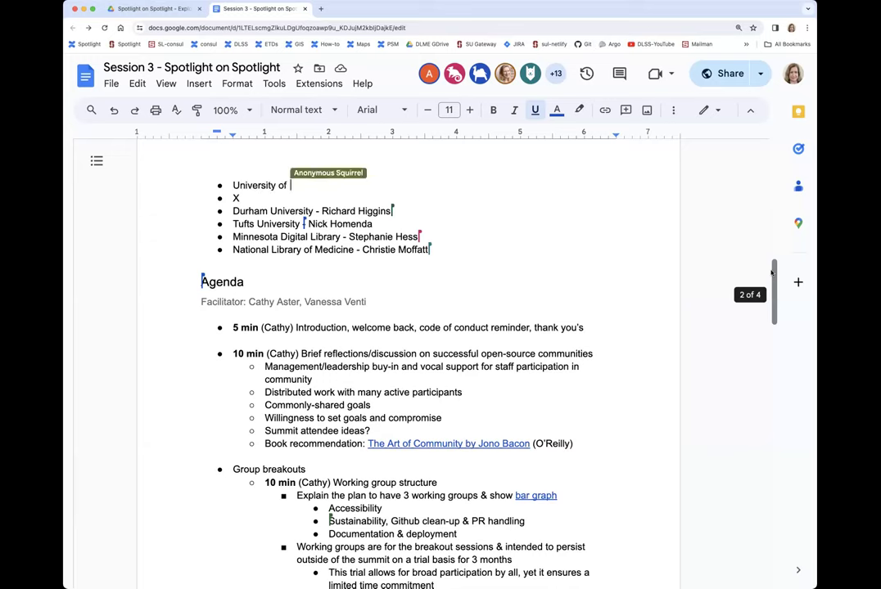
Finish the new 'University of Oregon' attendee entry with the name ending '-Alvarez'.
type("Ore")
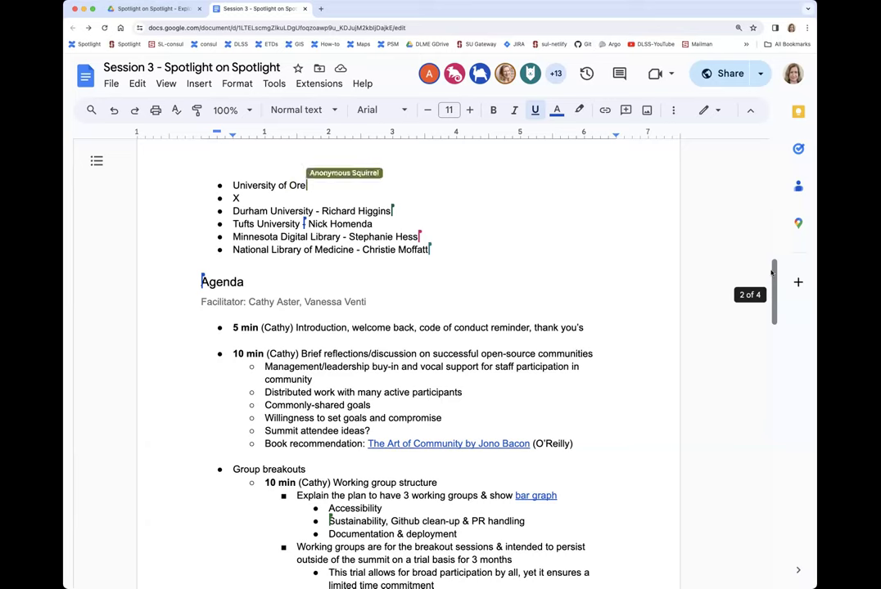
type("gon - Azle Malinao")
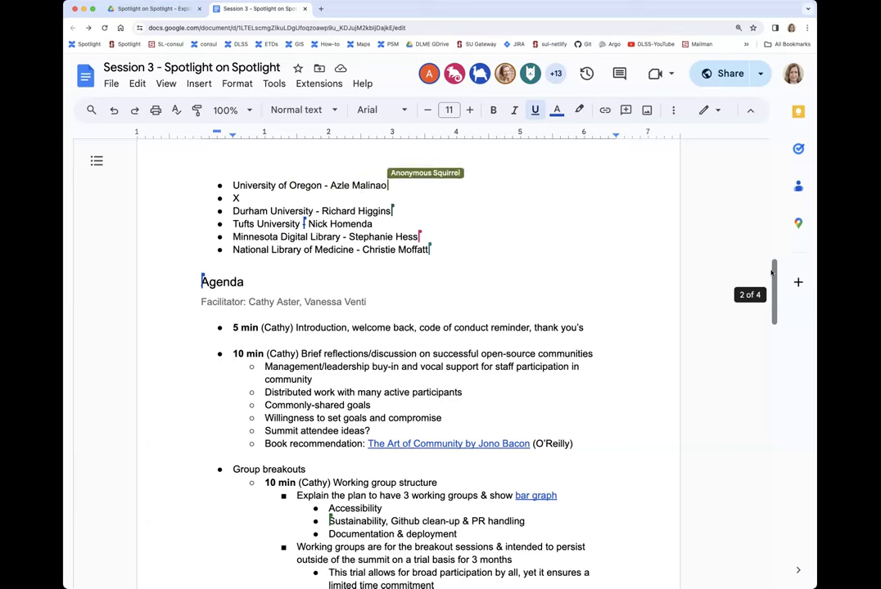
type("-Alvarez")
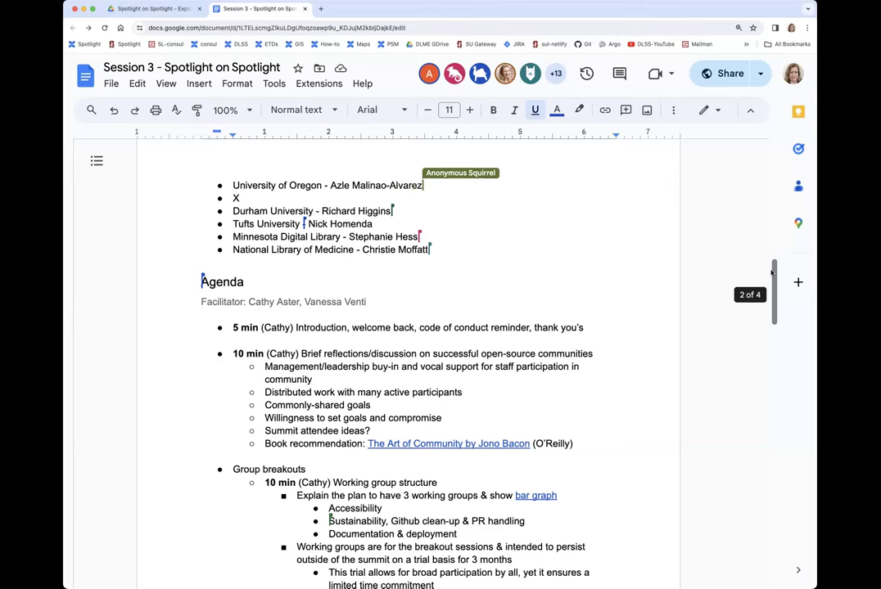
mouse_move(767, 277)
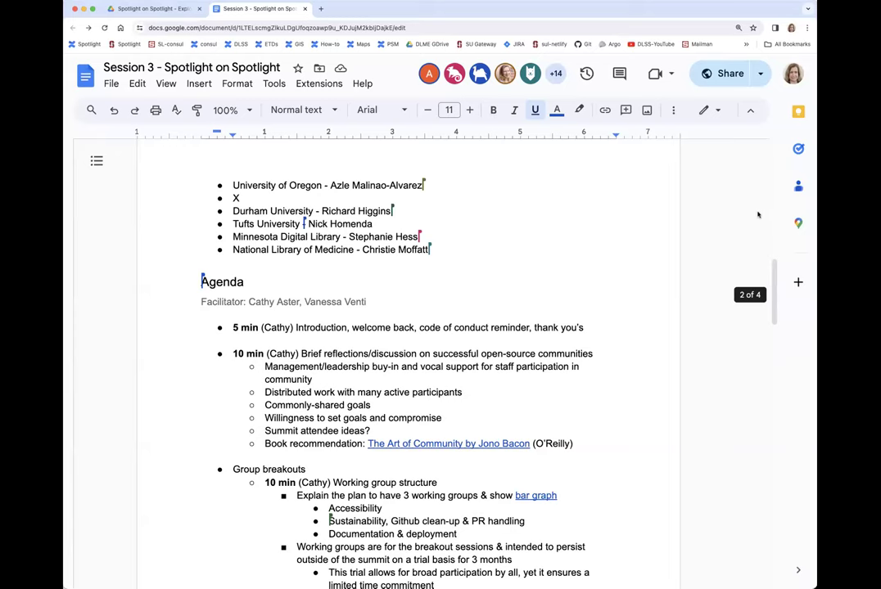
mouse_move(763, 284)
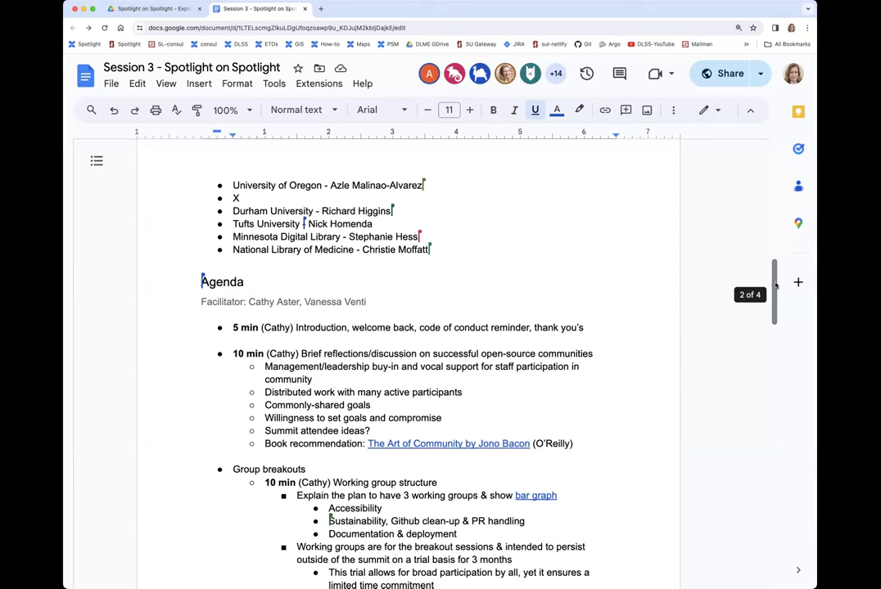
scroll("down", 3)
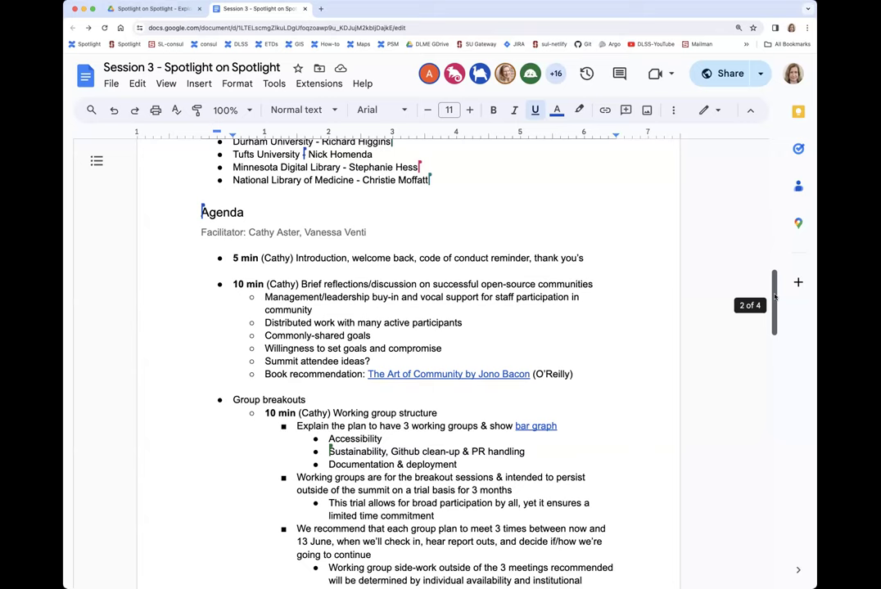
scroll("up", 3)
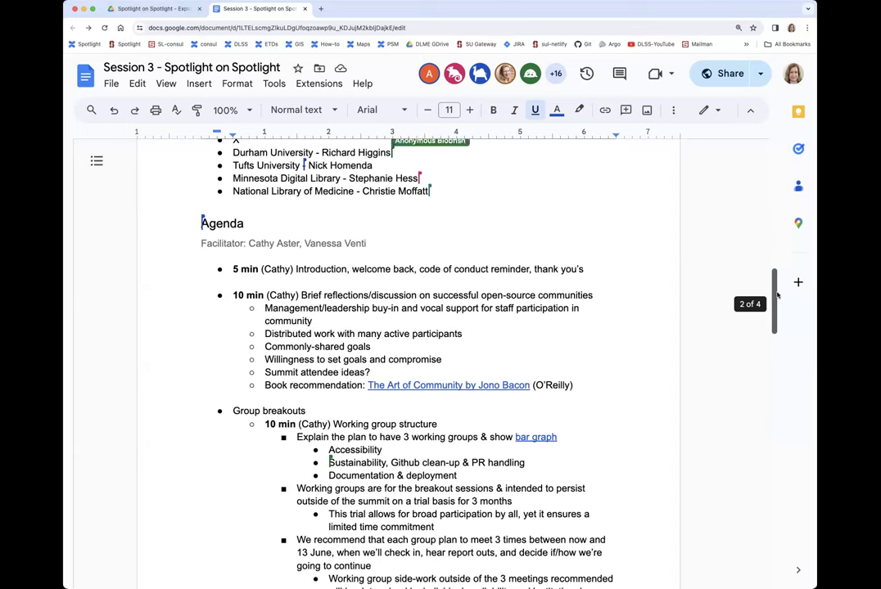
type("Matthew P")
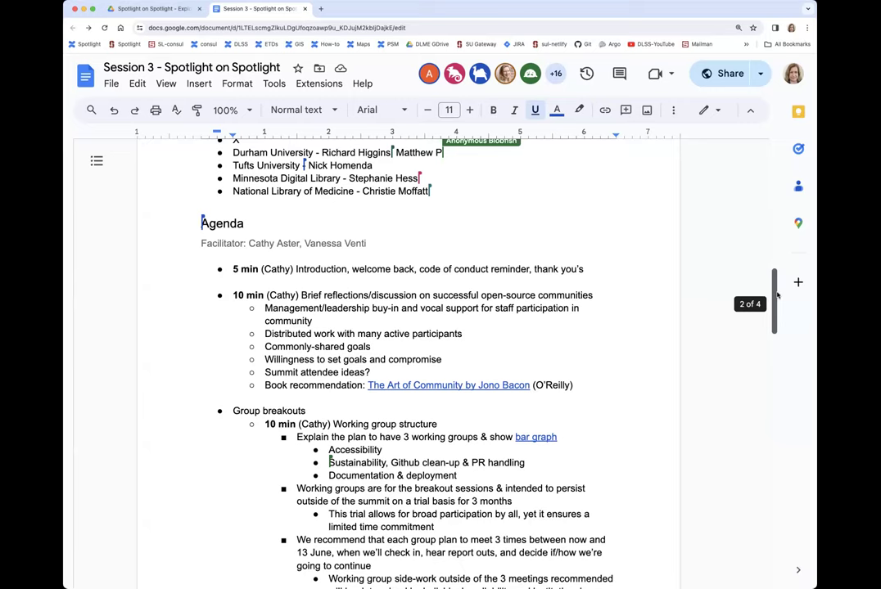
type("hillips")
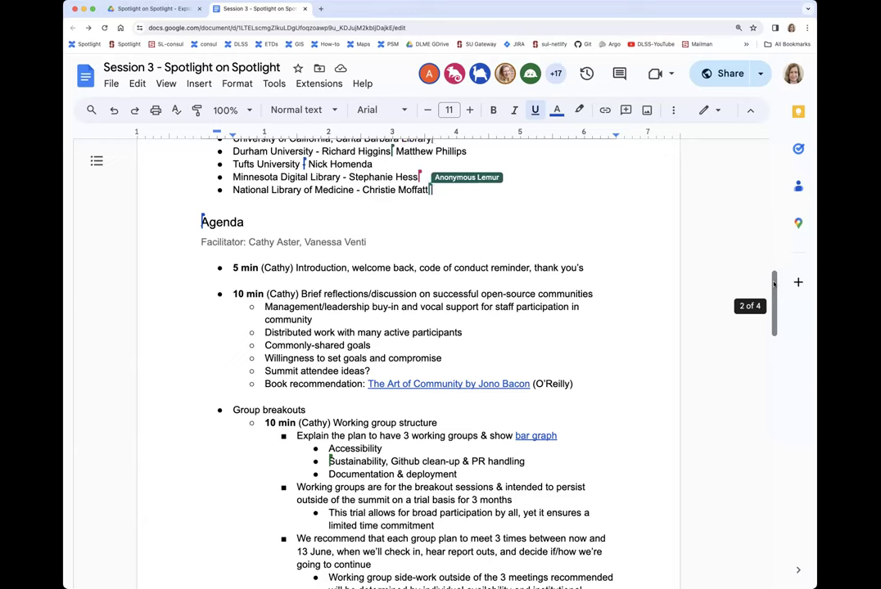
type("Jennifer")
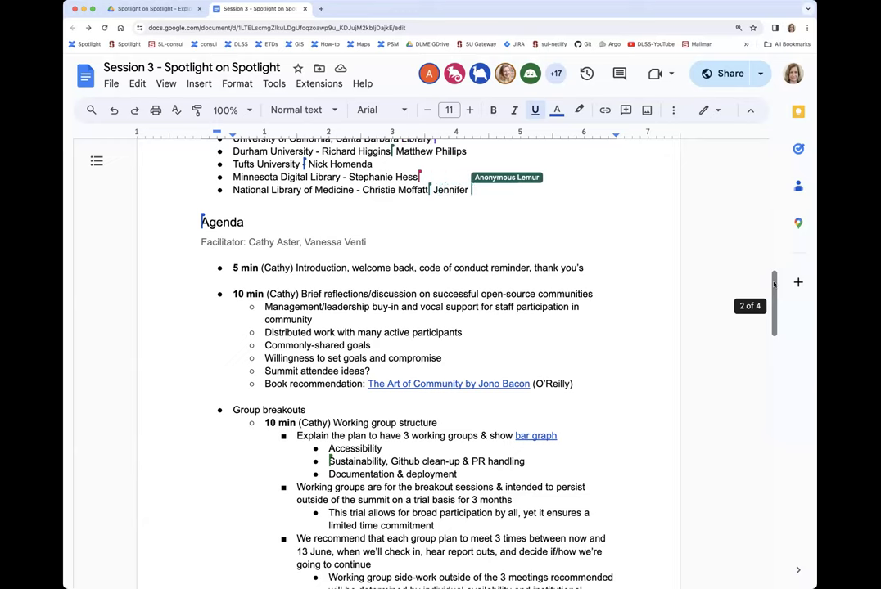
type("Gilbert")
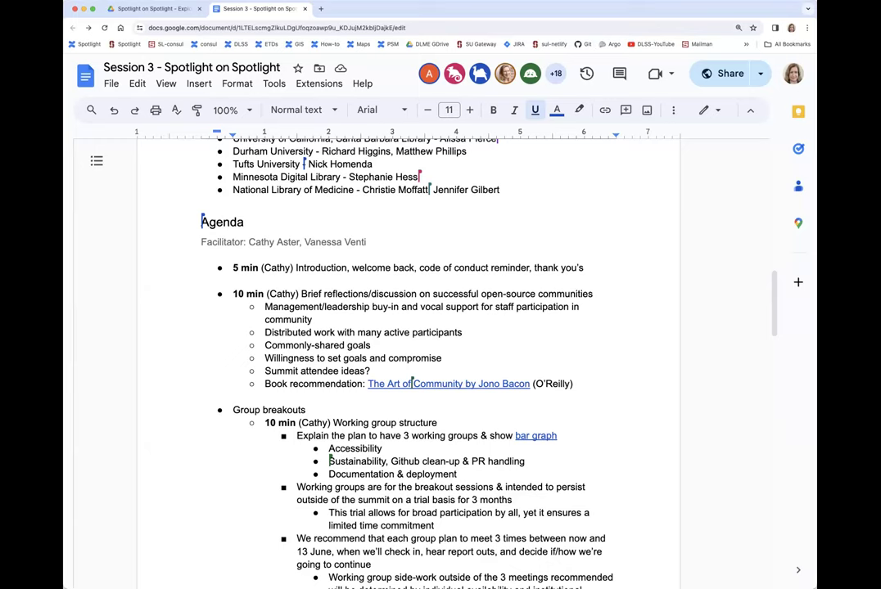
mouse_move(792, 365)
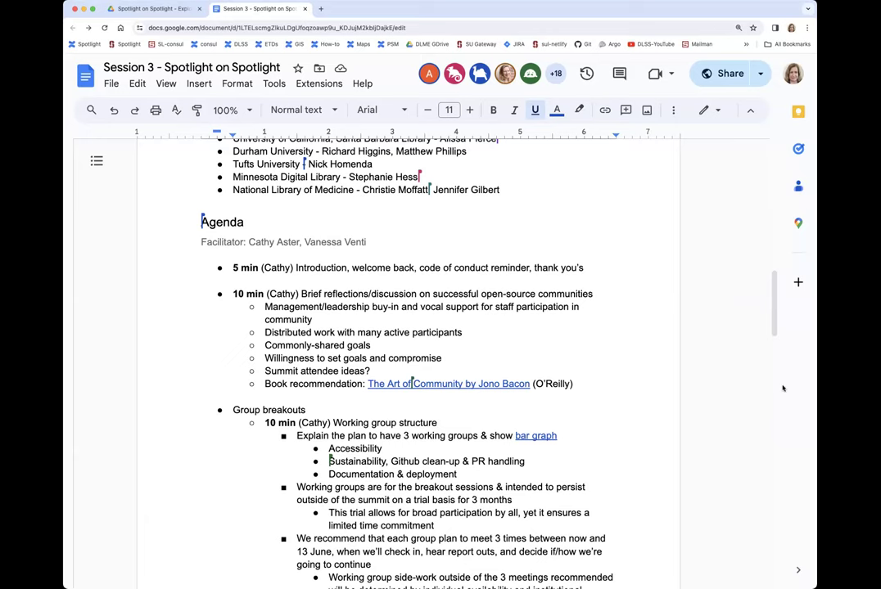
mouse_move(674, 219)
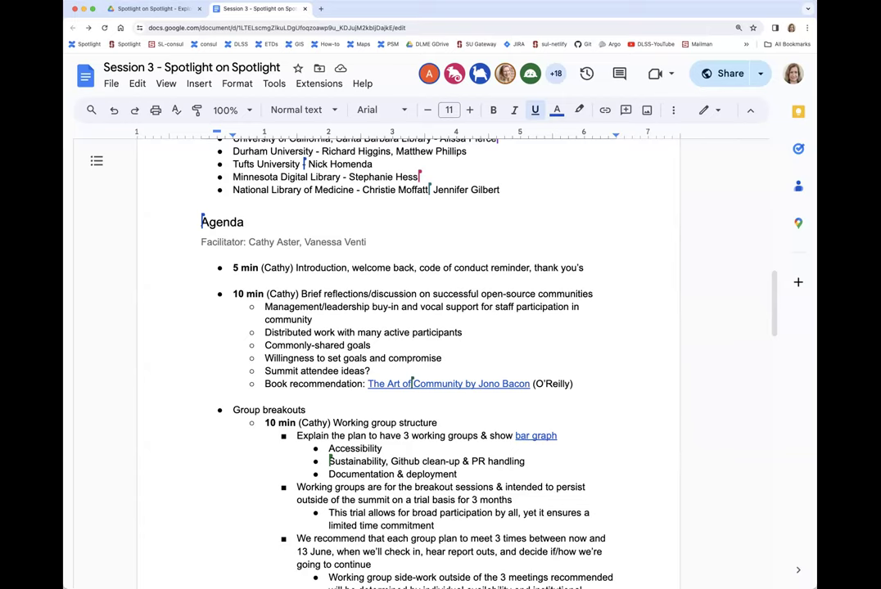
mouse_move(772, 308)
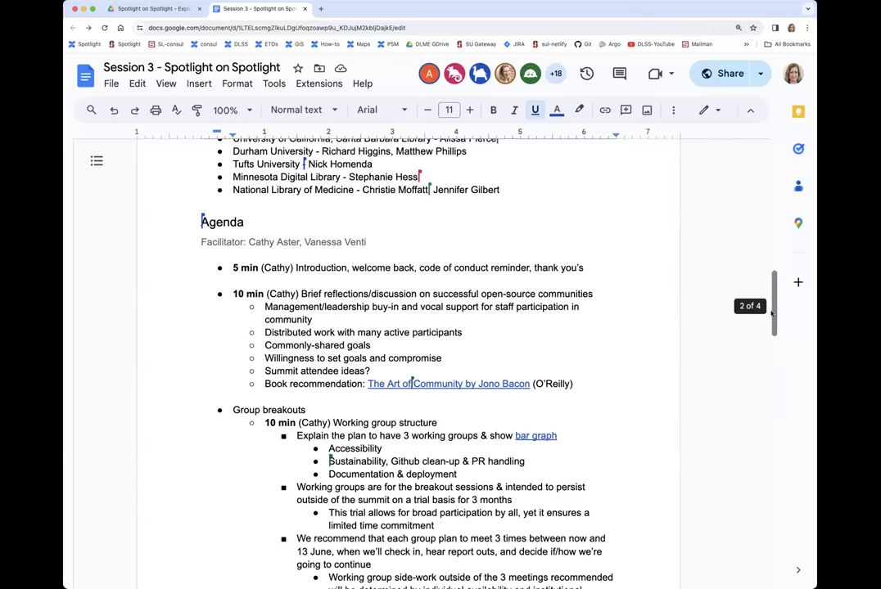
Scroll to the Group breakouts and 13 June deliverables and reveal the bar graph link's spreadsheet preview.
scroll("down", 3)
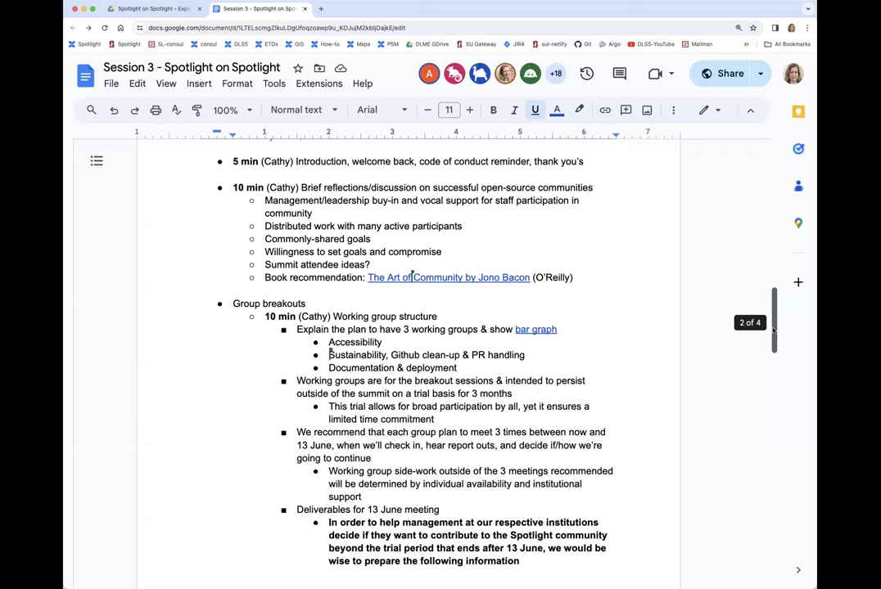
scroll("up", 3)
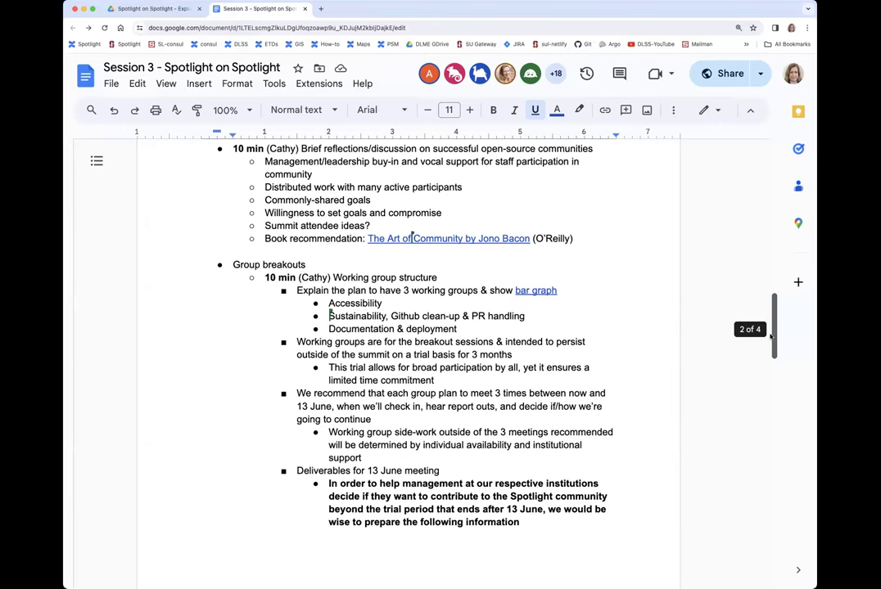
scroll("down", 3)
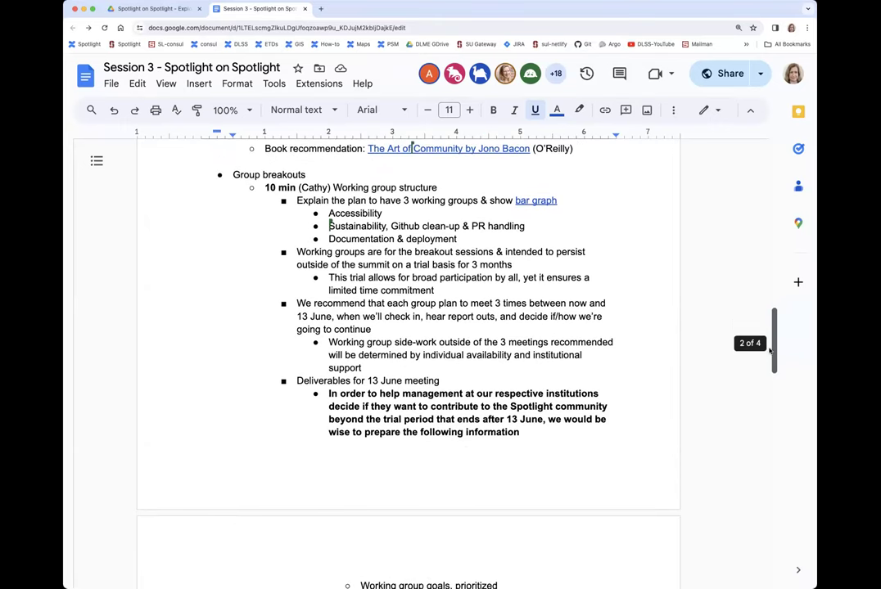
scroll("down", 3)
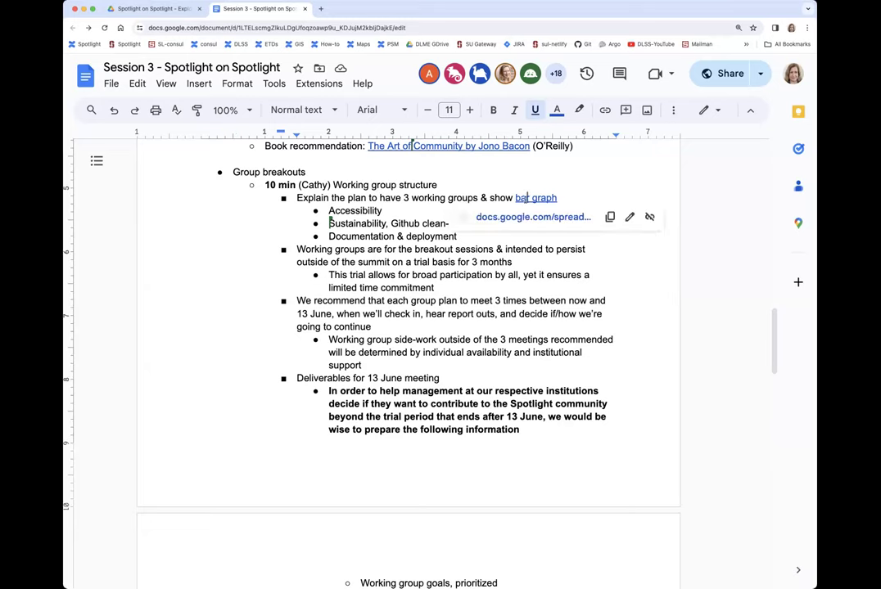
Open the linked Proposed Spotlight community priorities 2024 bar graph spreadsheet from the preview.
left_click(531, 216)
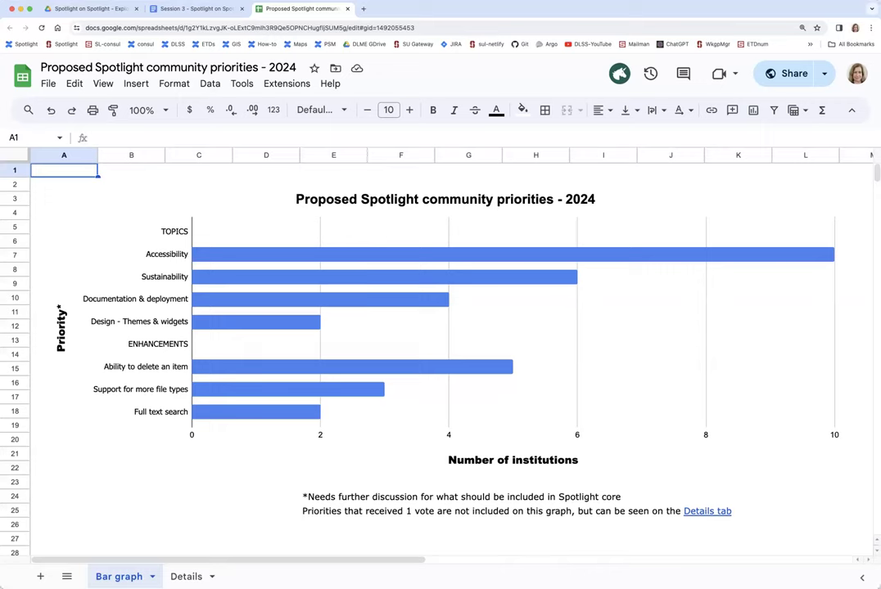
mouse_move(843, 579)
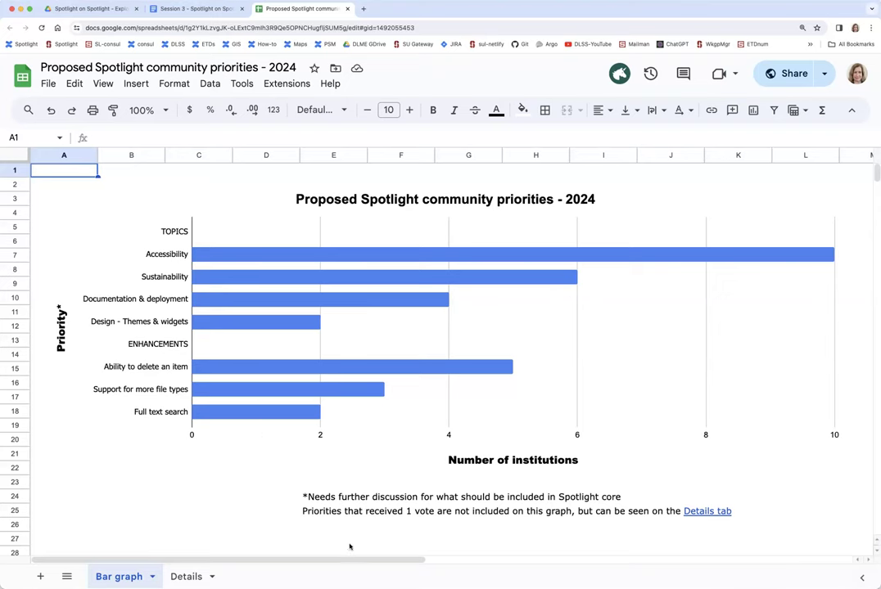
left_click(187, 576)
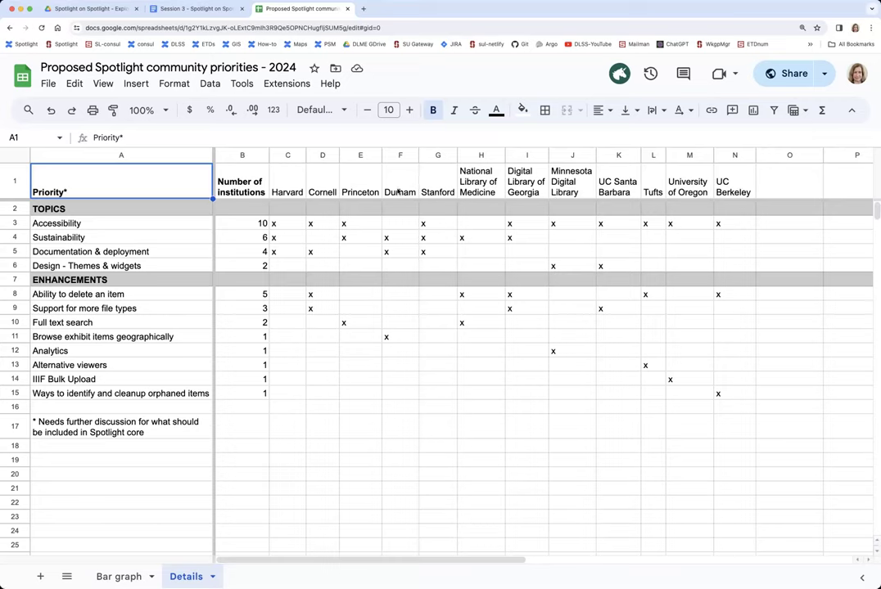
mouse_move(237, 344)
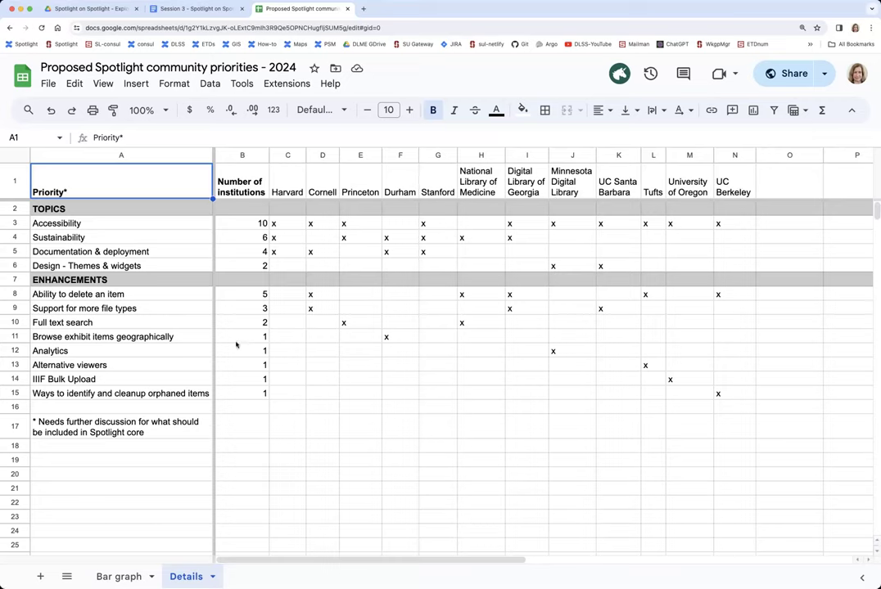
mouse_move(236, 379)
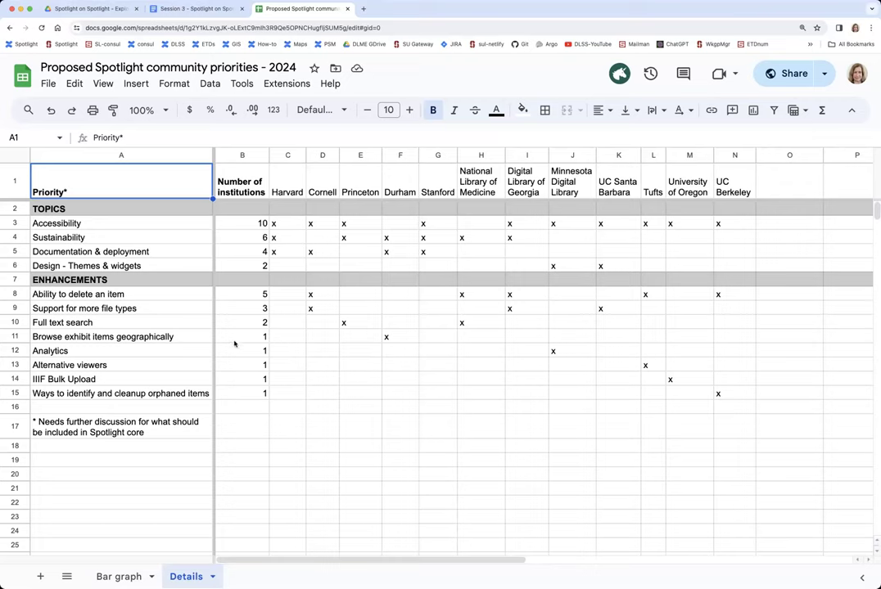
mouse_move(122, 387)
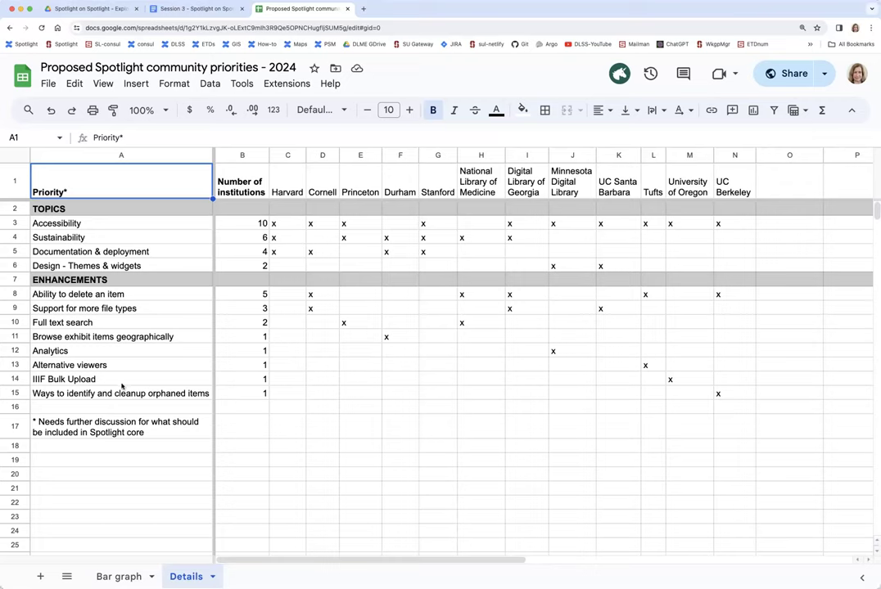
left_click(118, 576)
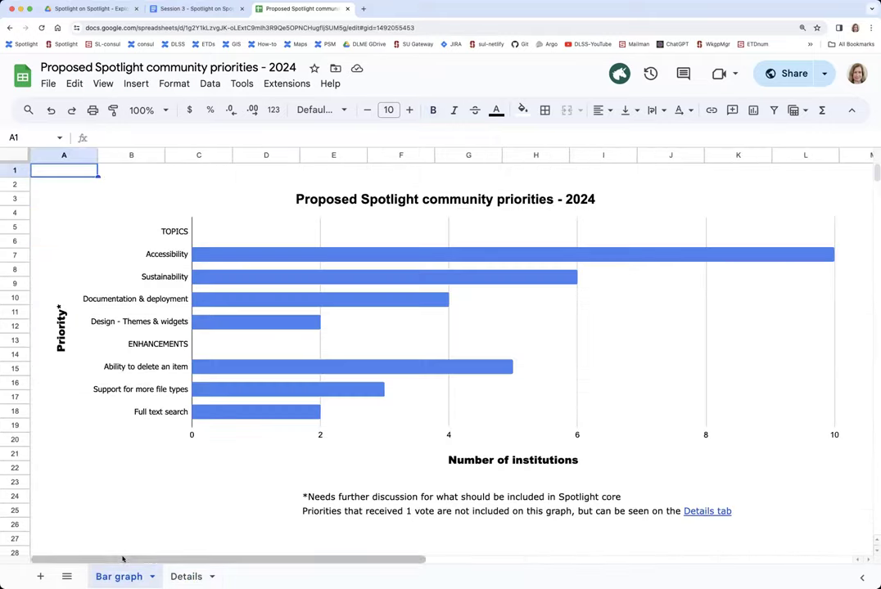
mouse_move(432, 445)
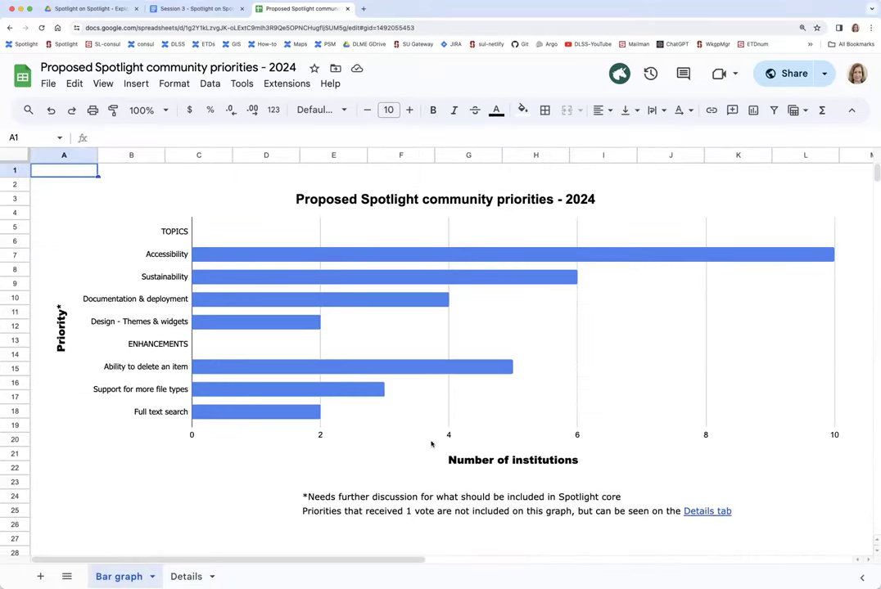
mouse_move(604, 246)
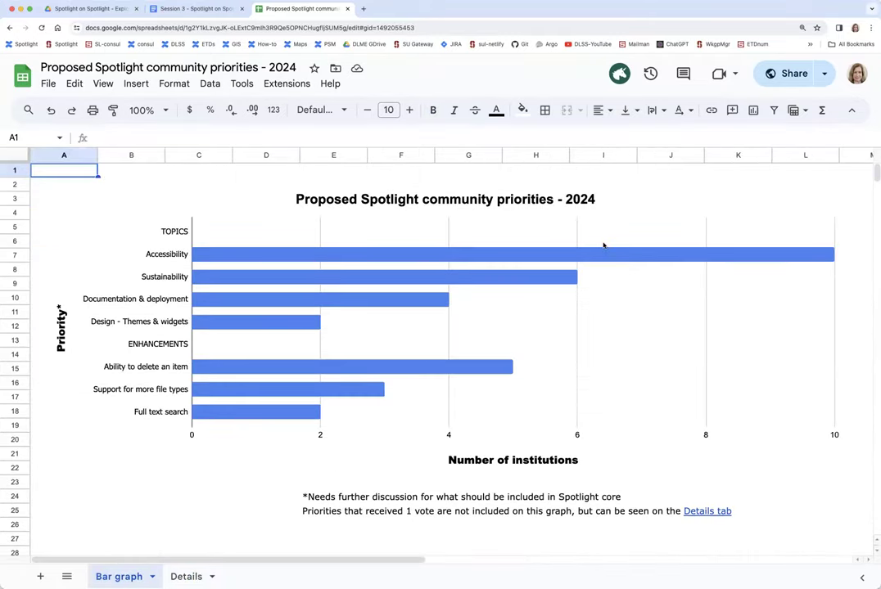
mouse_move(656, 254)
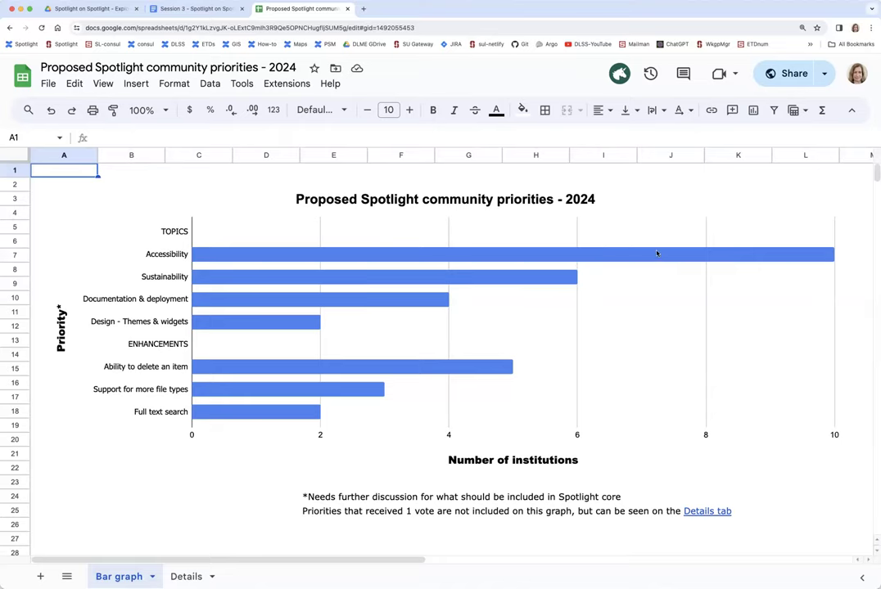
mouse_move(521, 285)
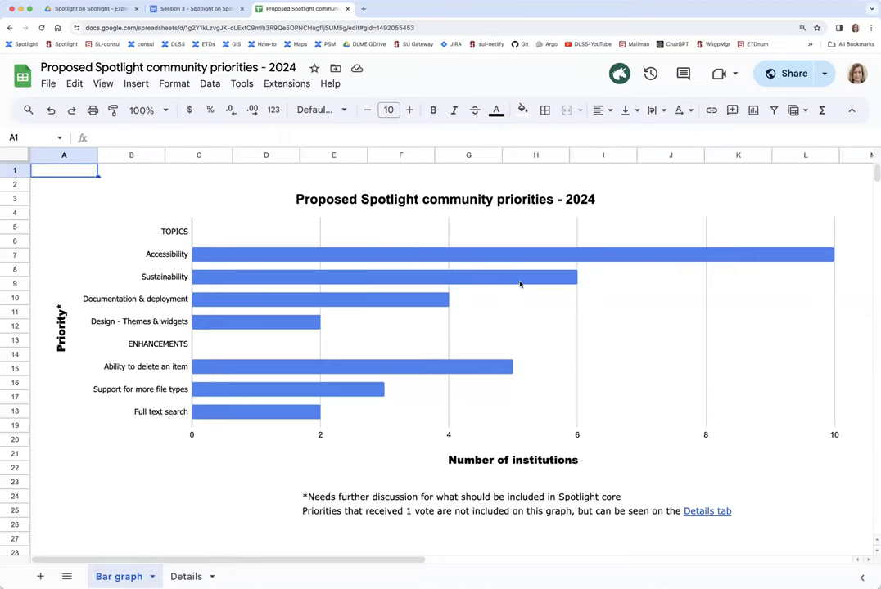
mouse_move(422, 303)
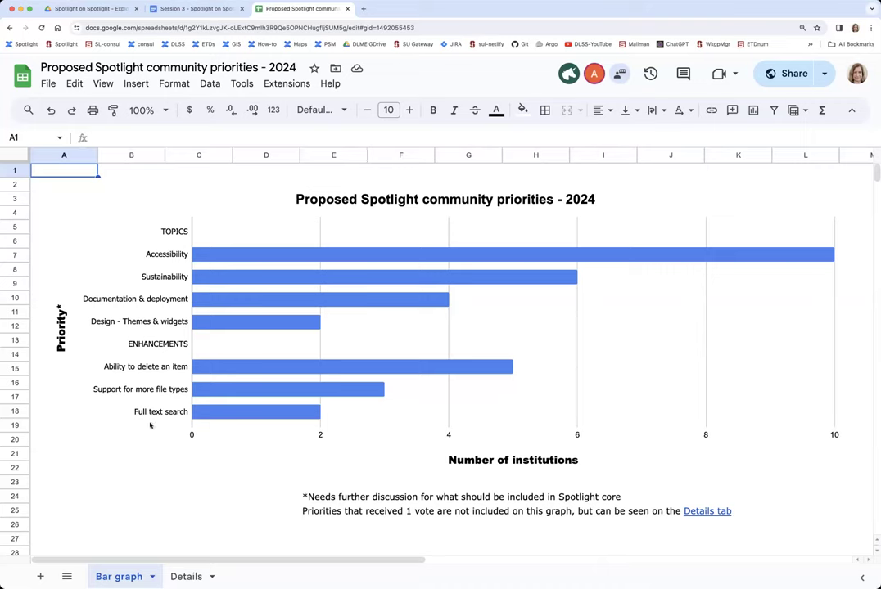
mouse_move(46, 403)
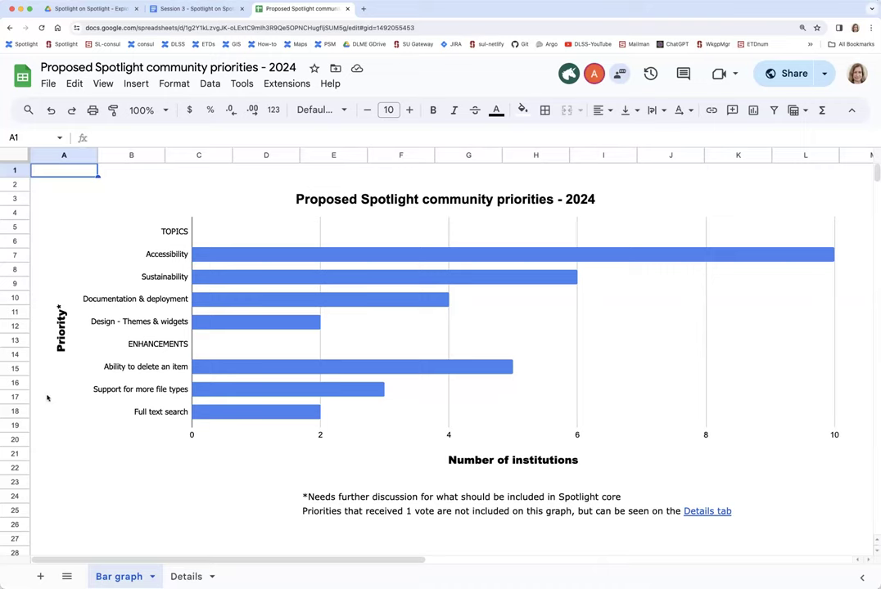
mouse_move(109, 409)
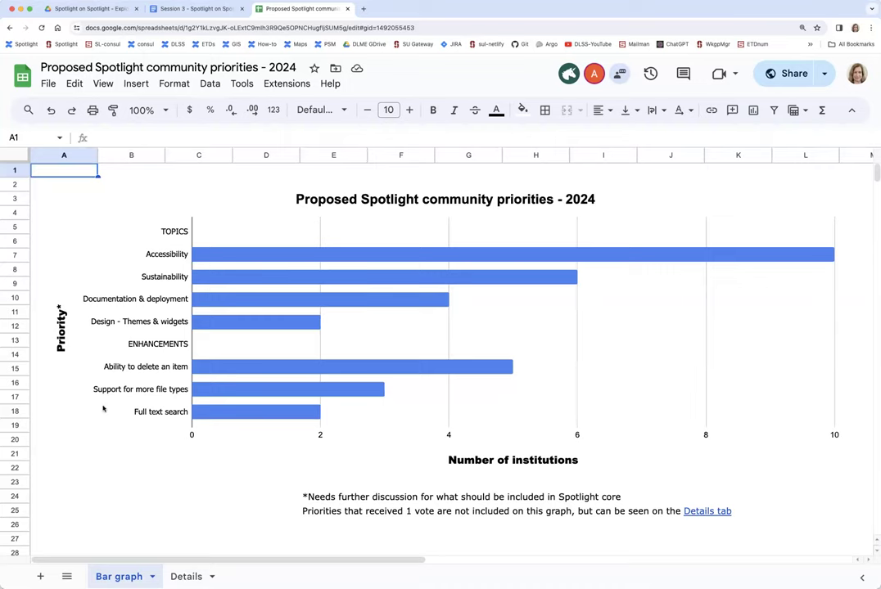
mouse_move(109, 401)
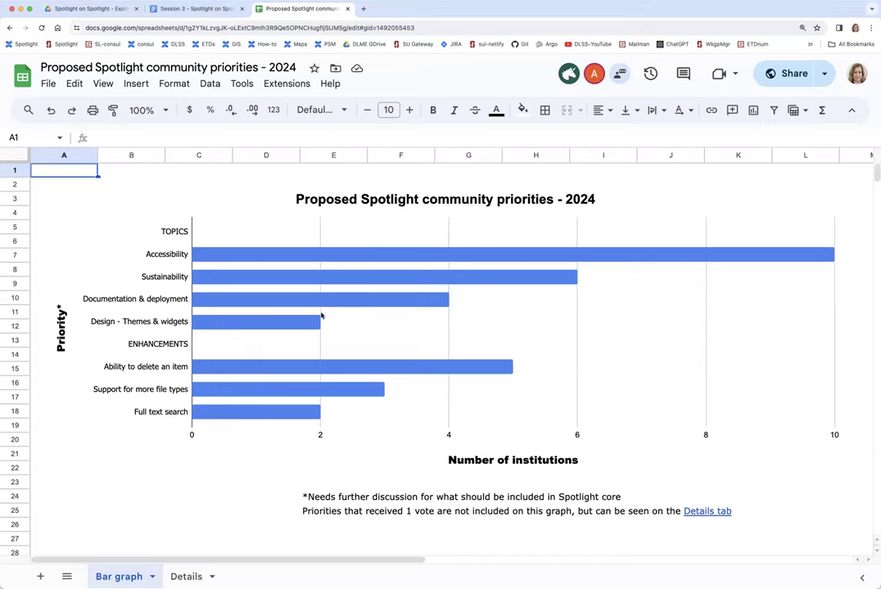
mouse_move(354, 301)
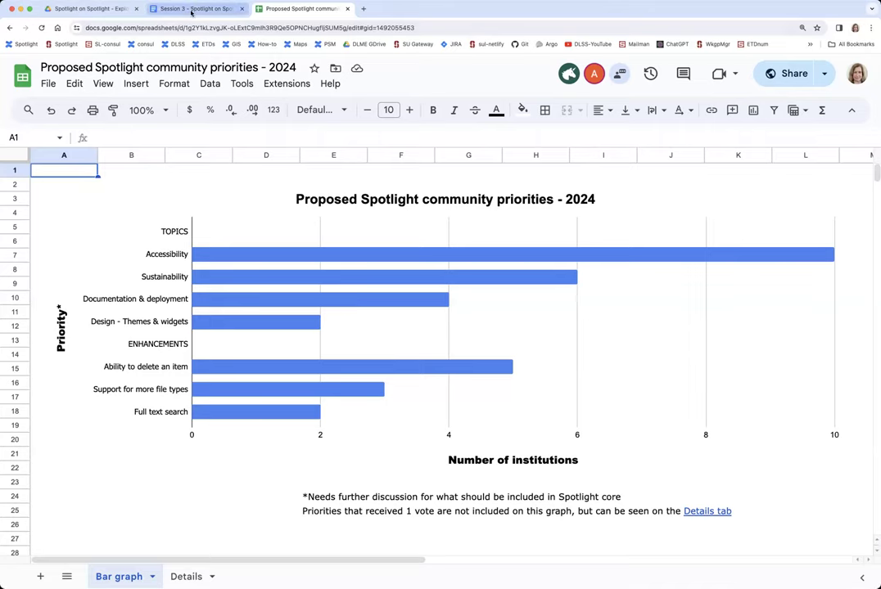
Switch back to the Session 3 agenda tab showing the Group breakouts section.
left_click(196, 9)
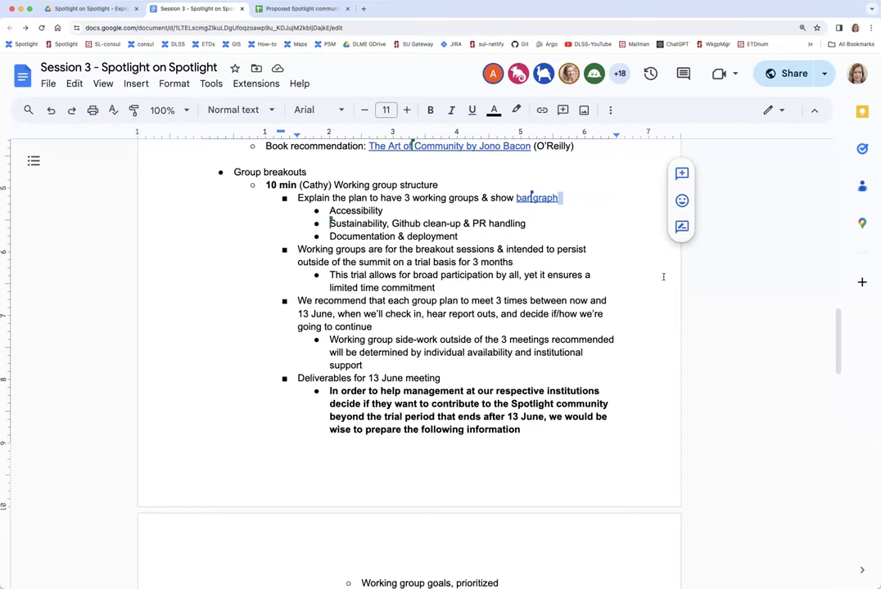
mouse_move(769, 314)
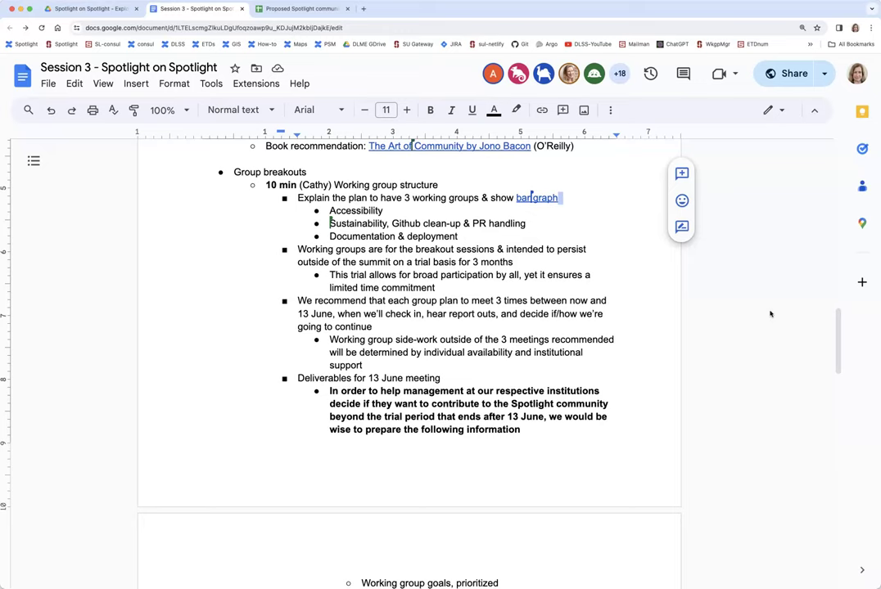
left_click(375, 327)
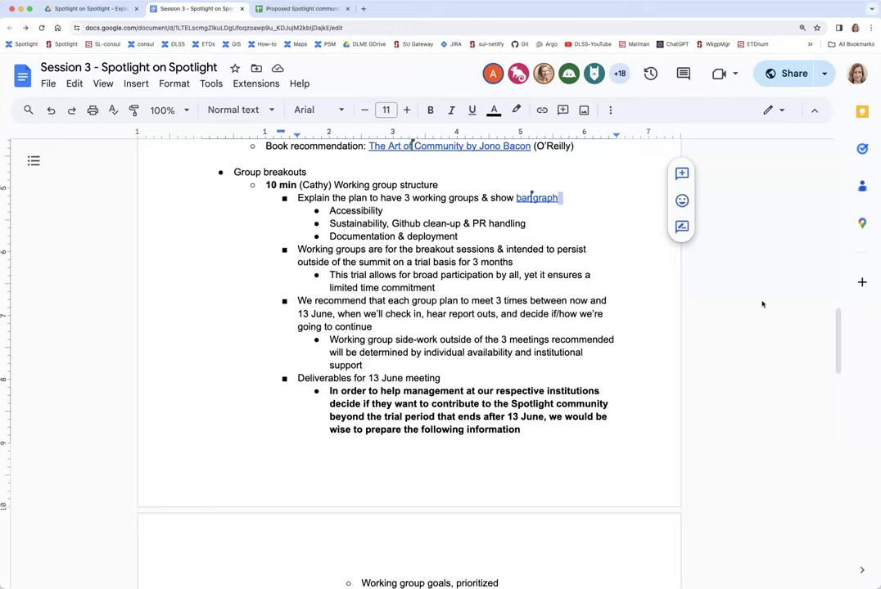
mouse_move(768, 306)
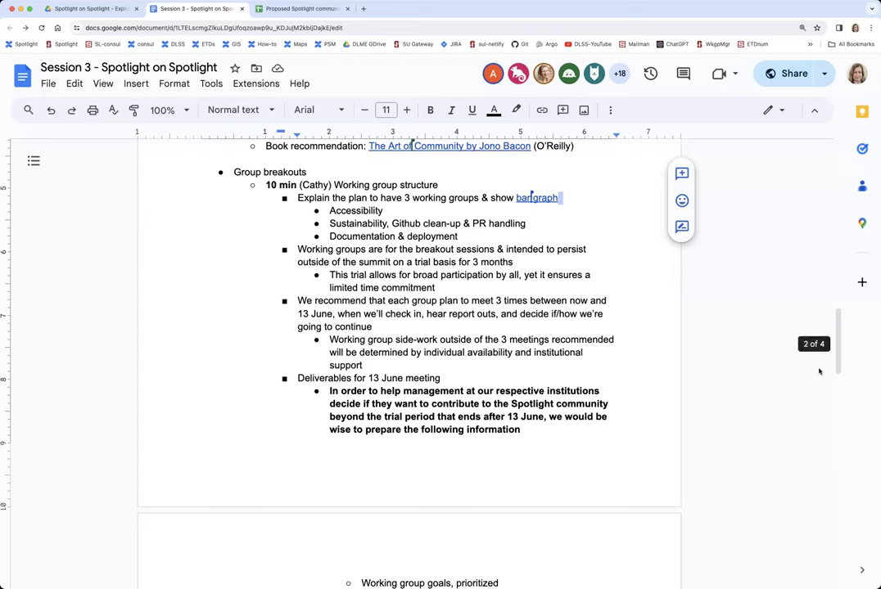
scroll("down", 3)
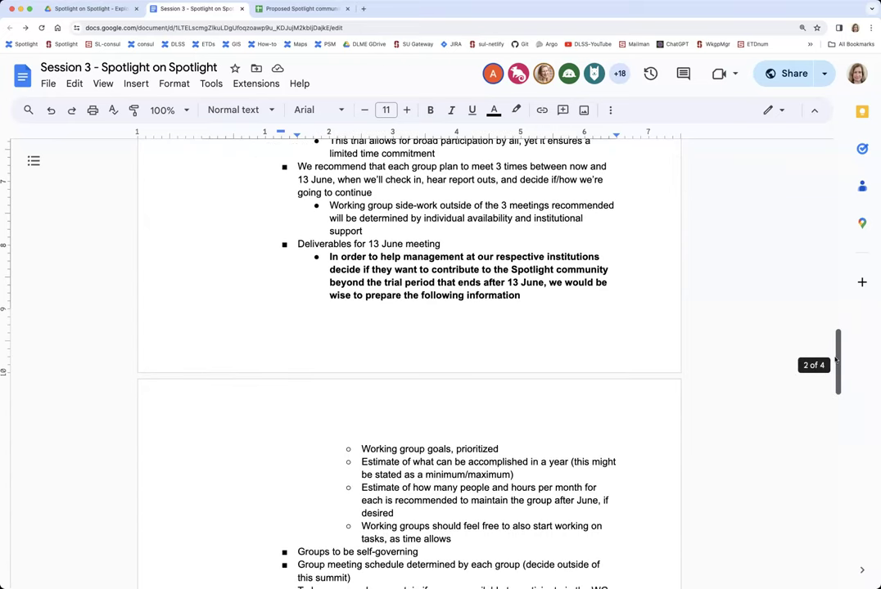
scroll("down", 3)
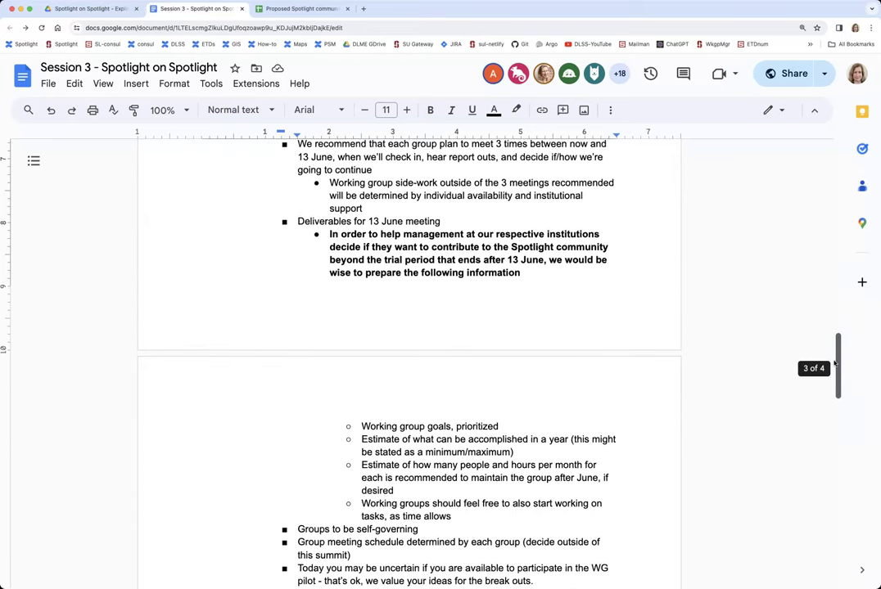
scroll("down", 3)
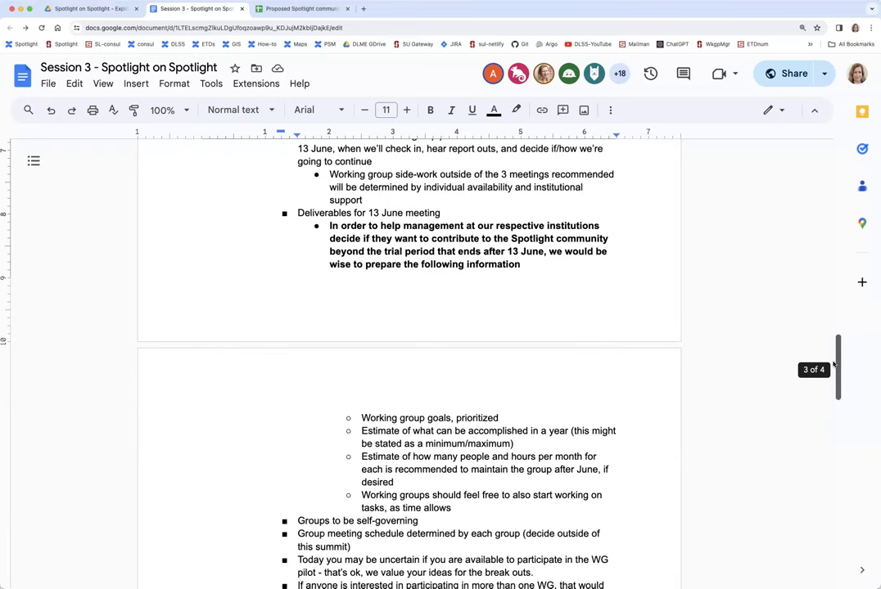
scroll("down", 3)
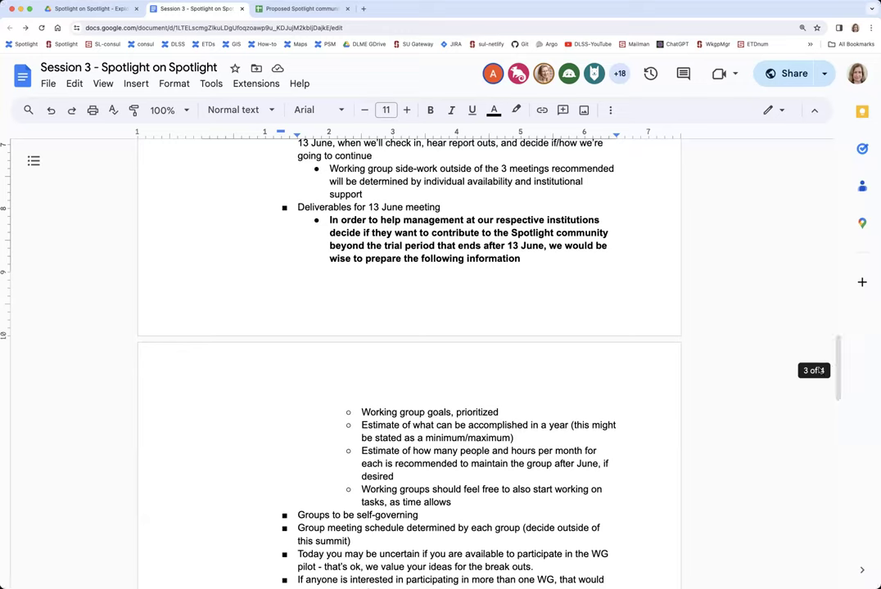
mouse_move(815, 388)
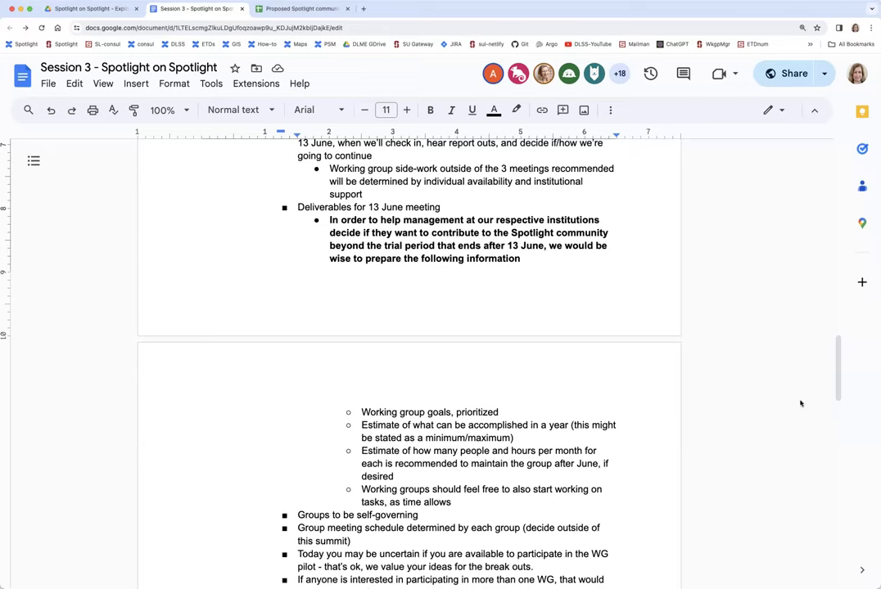
mouse_move(838, 393)
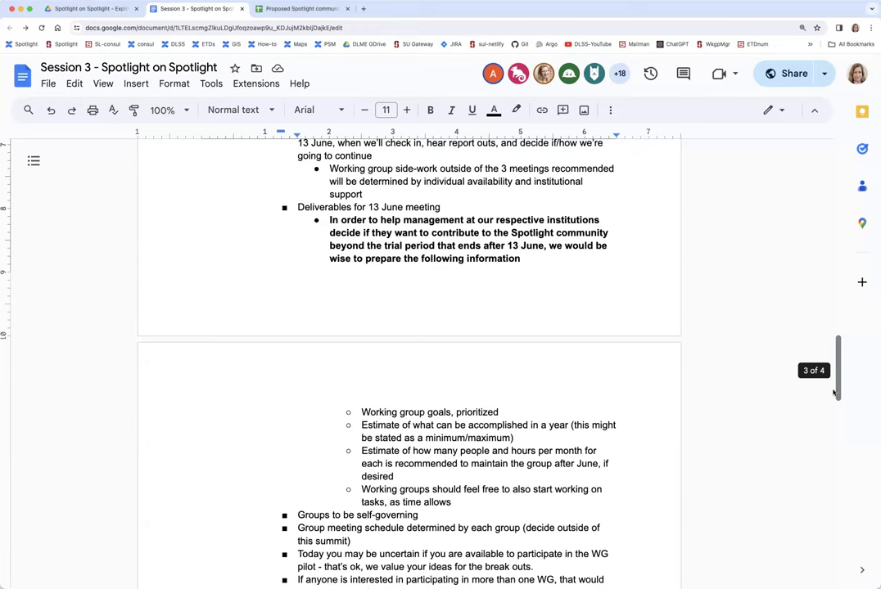
mouse_move(834, 393)
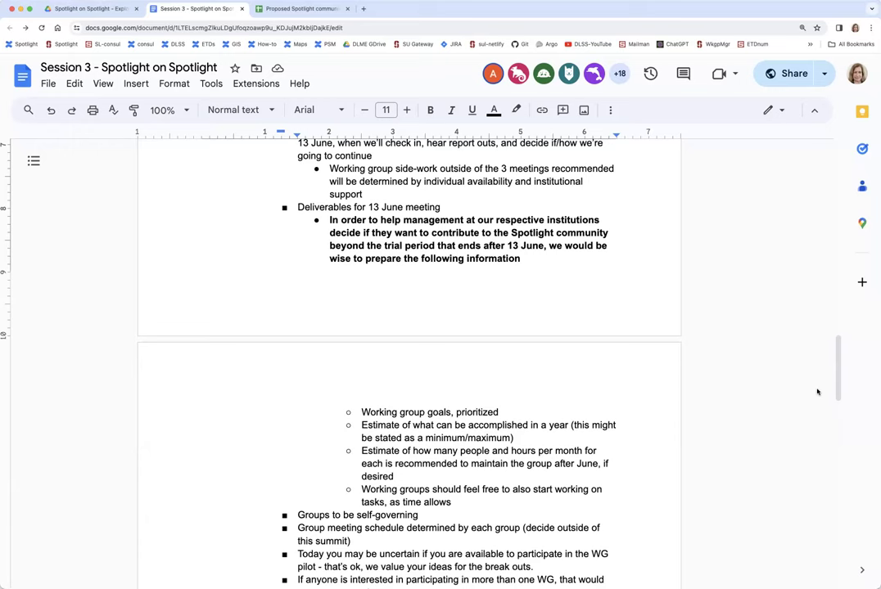
Scroll down to the 15 min Breakout rooms item with its working group links.
scroll("down", 3)
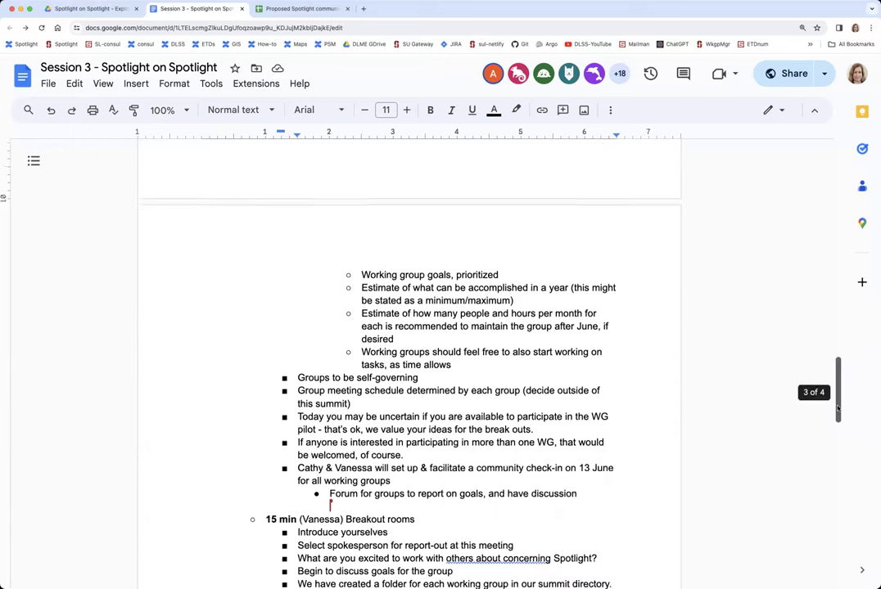
scroll("down", 3)
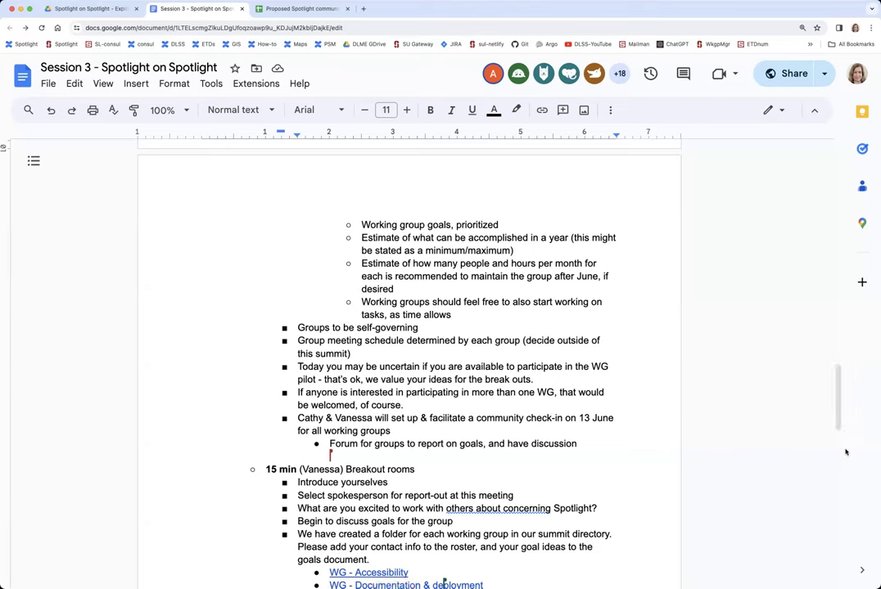
mouse_move(815, 452)
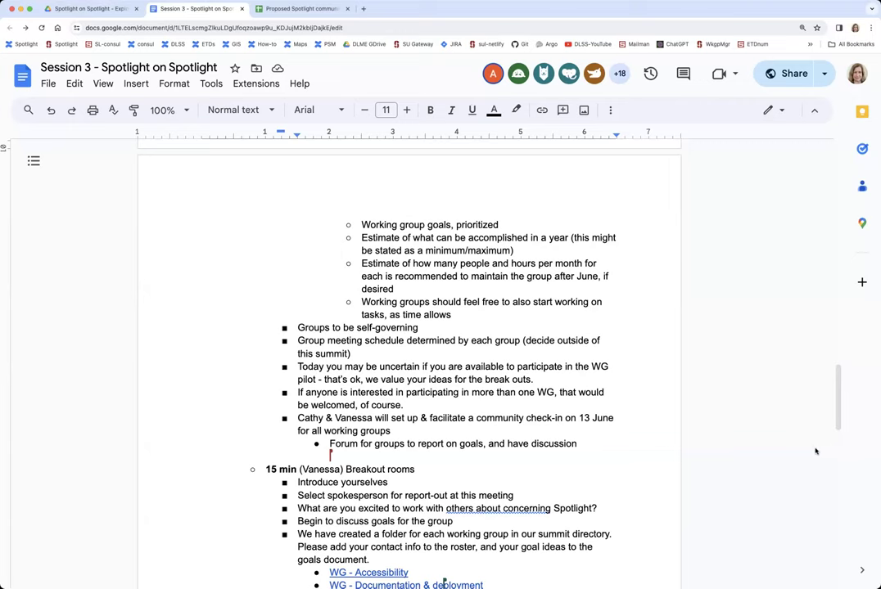
mouse_move(806, 450)
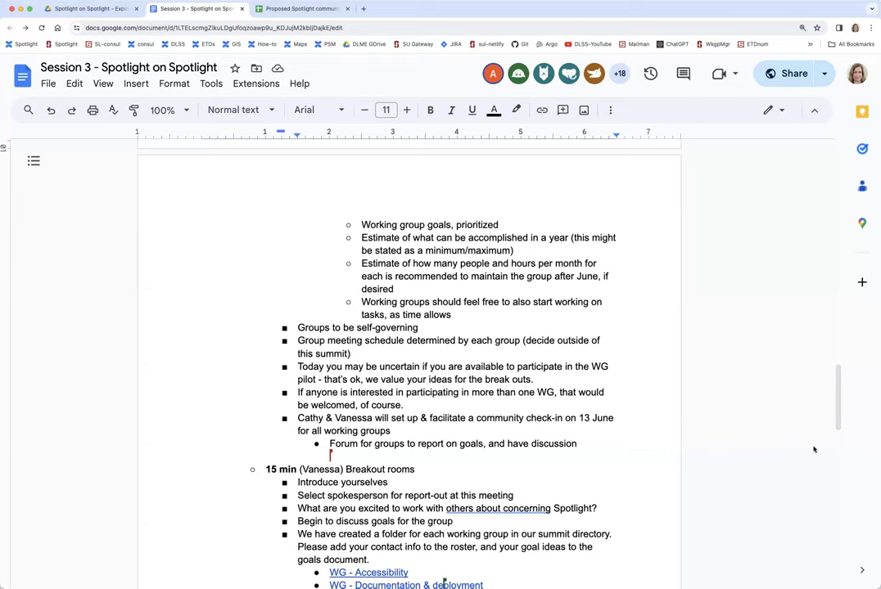
mouse_move(812, 447)
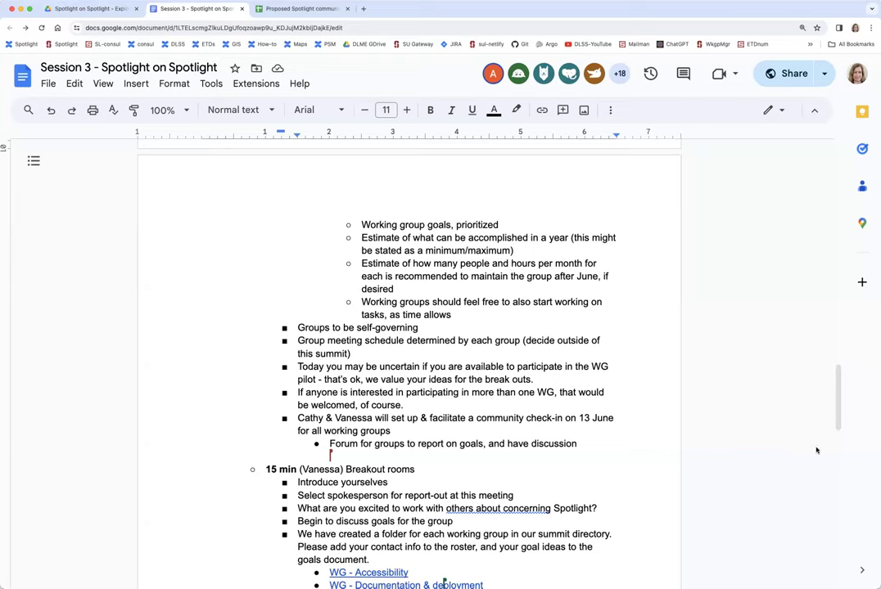
mouse_move(788, 445)
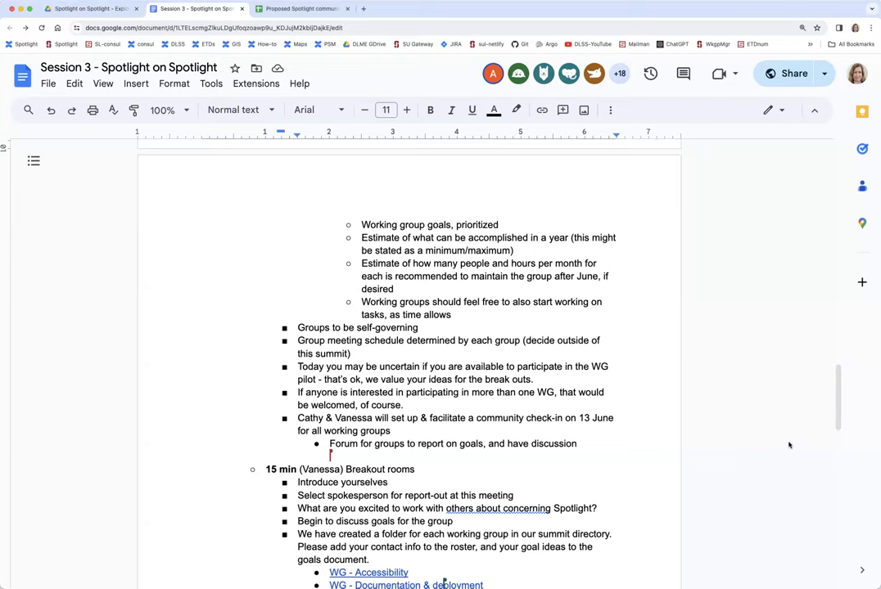
mouse_move(784, 442)
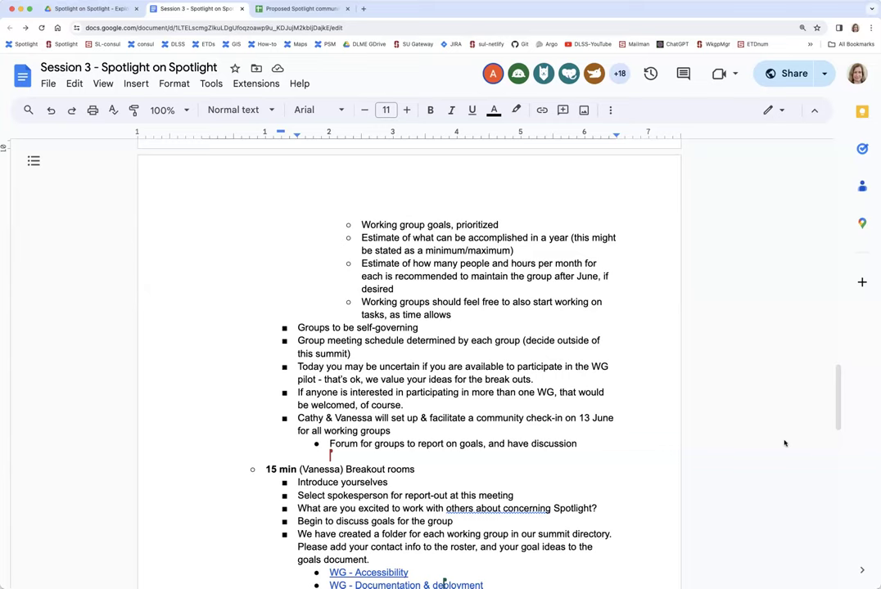
mouse_move(769, 429)
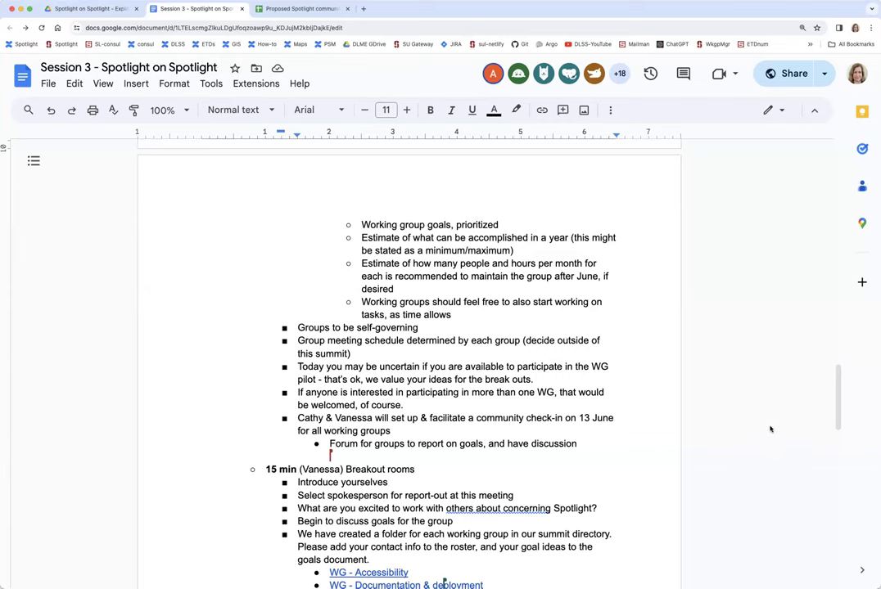
Scroll to show the working group links, 10 min report-outs and 5 min Wrap up & reminders.
scroll("down", 3)
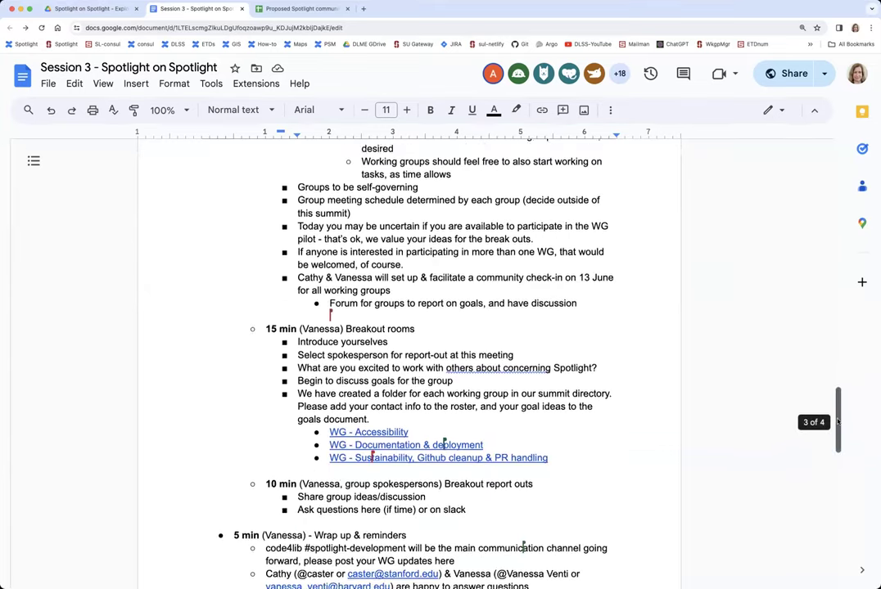
scroll("down", 3)
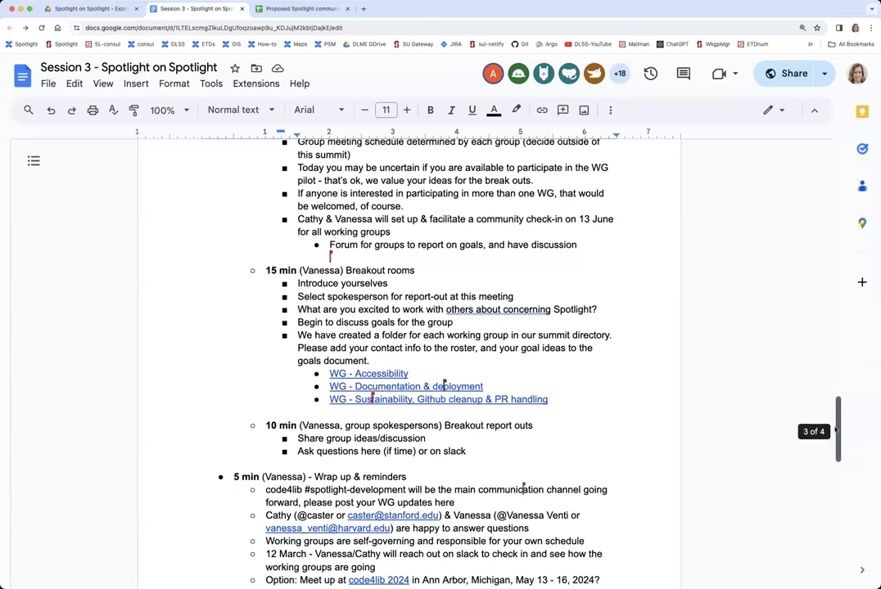
scroll("down", 3)
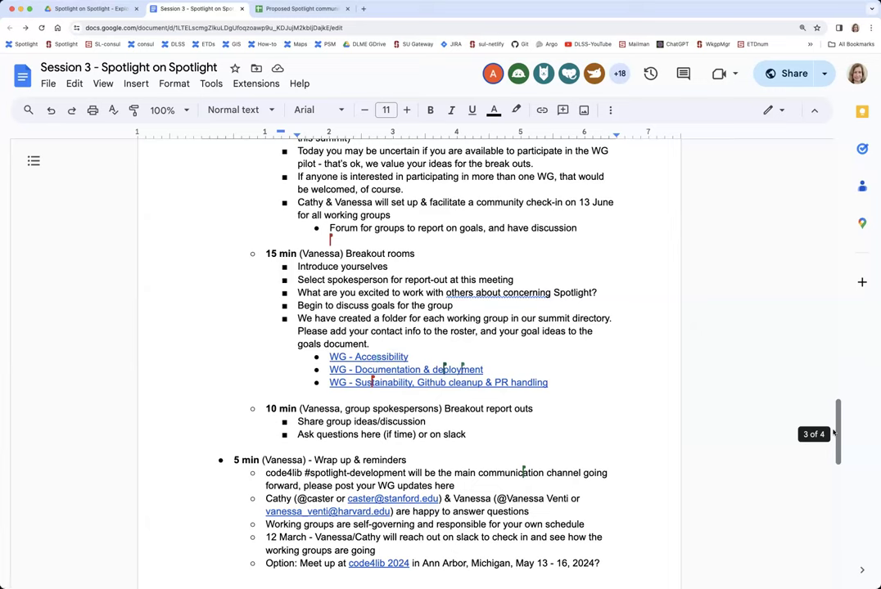
scroll("down", 3)
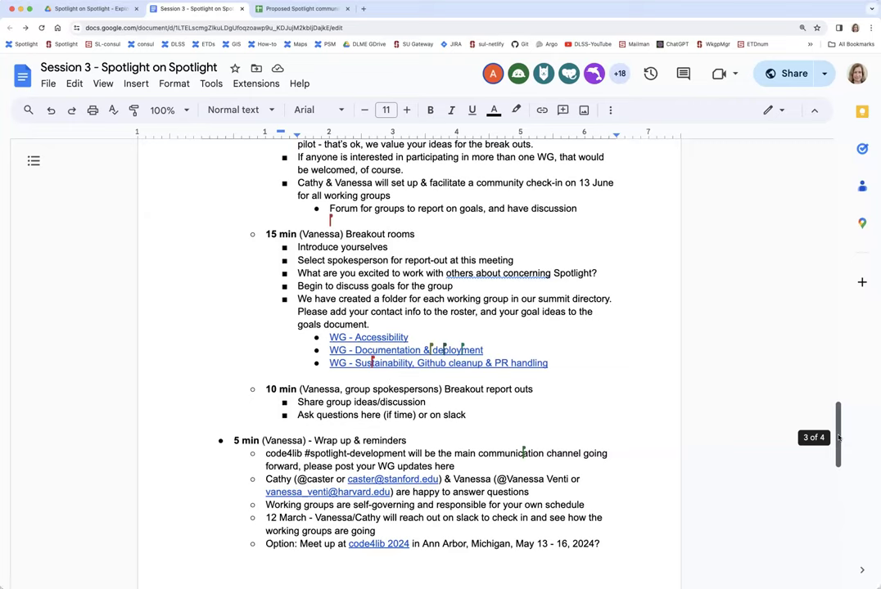
scroll("up", 3)
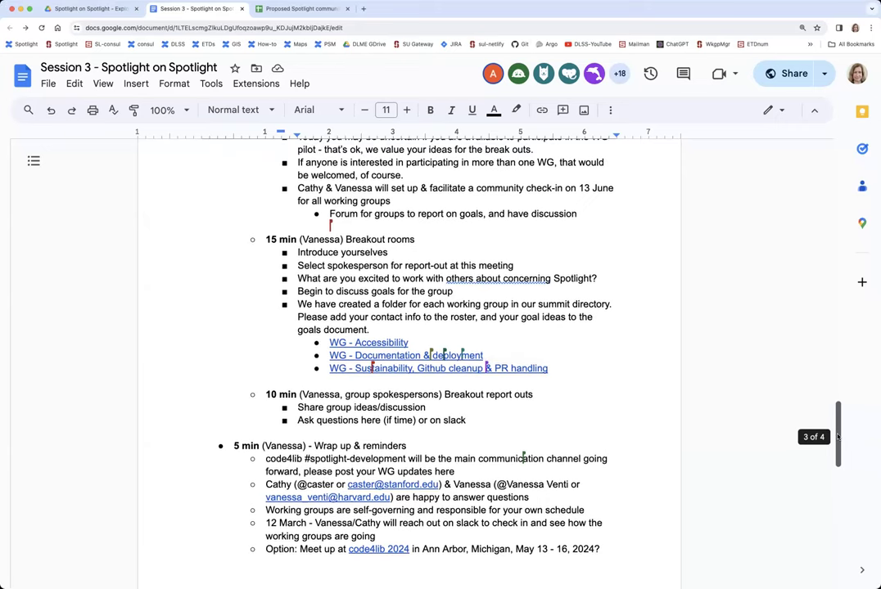
scroll("down", 3)
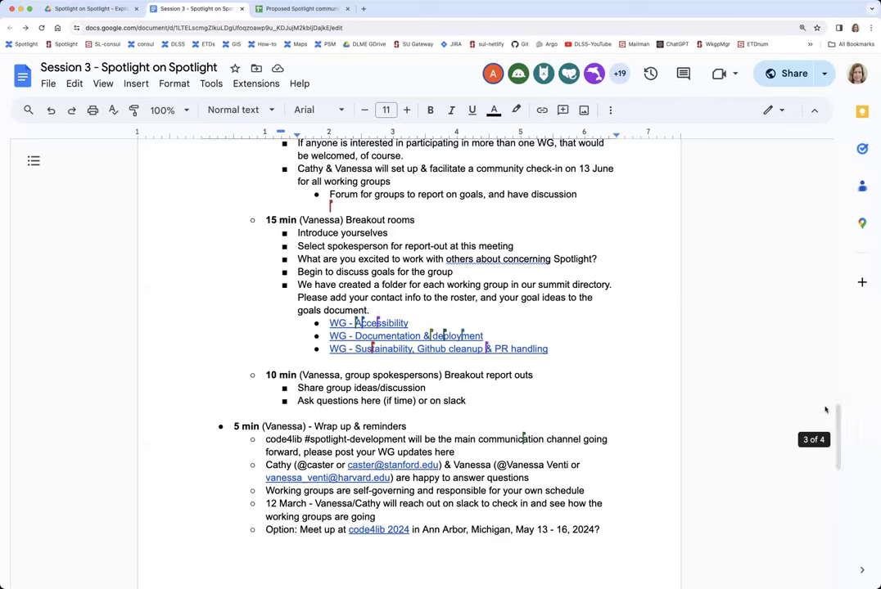
mouse_move(822, 408)
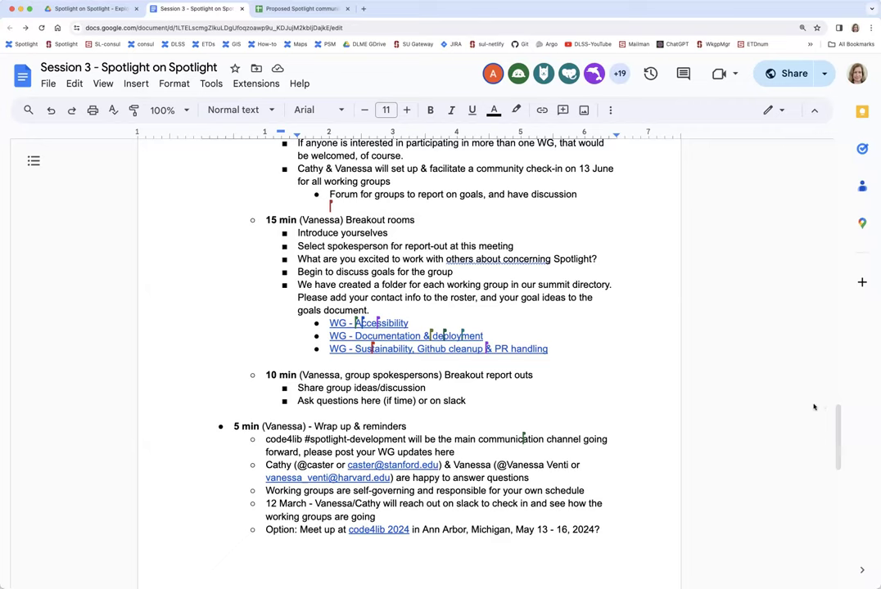
mouse_move(870, 540)
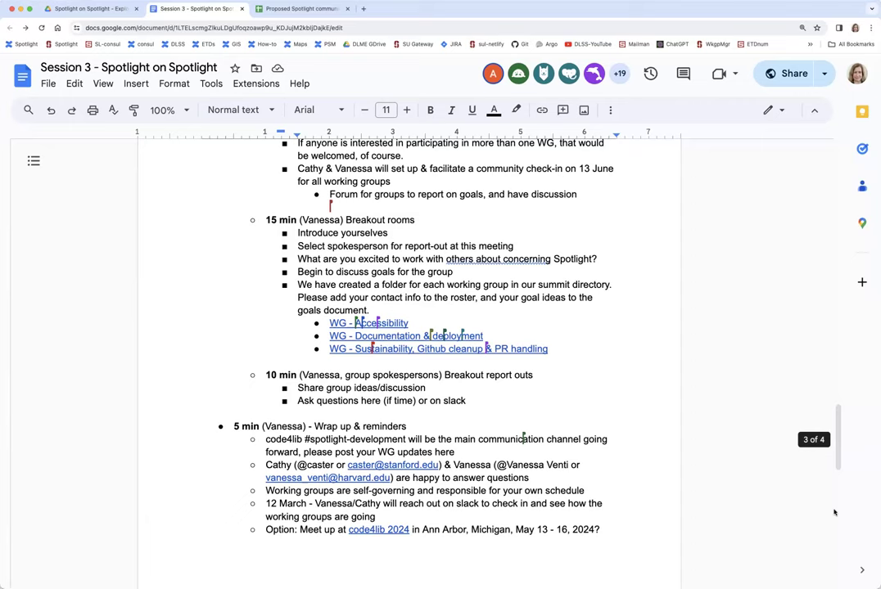
mouse_move(836, 510)
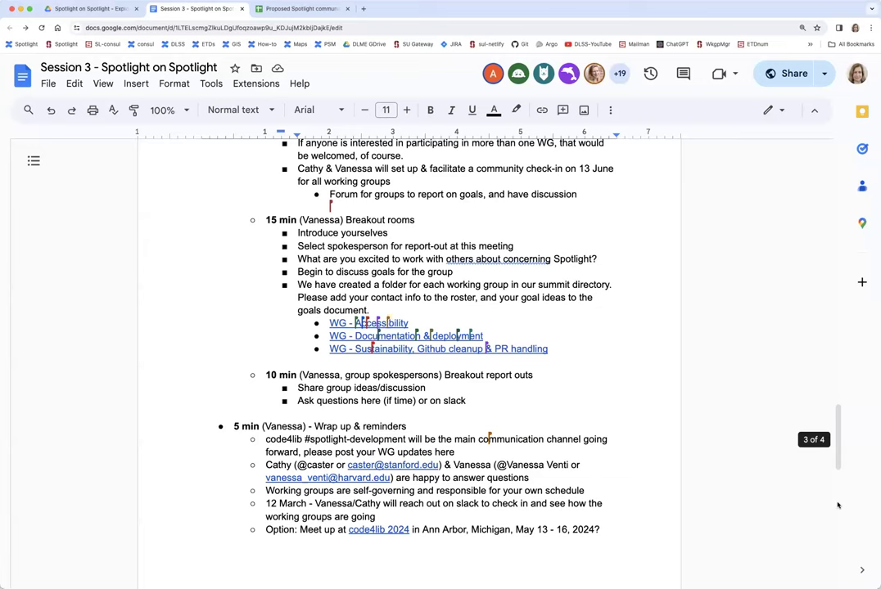
mouse_move(226, 271)
type("20")
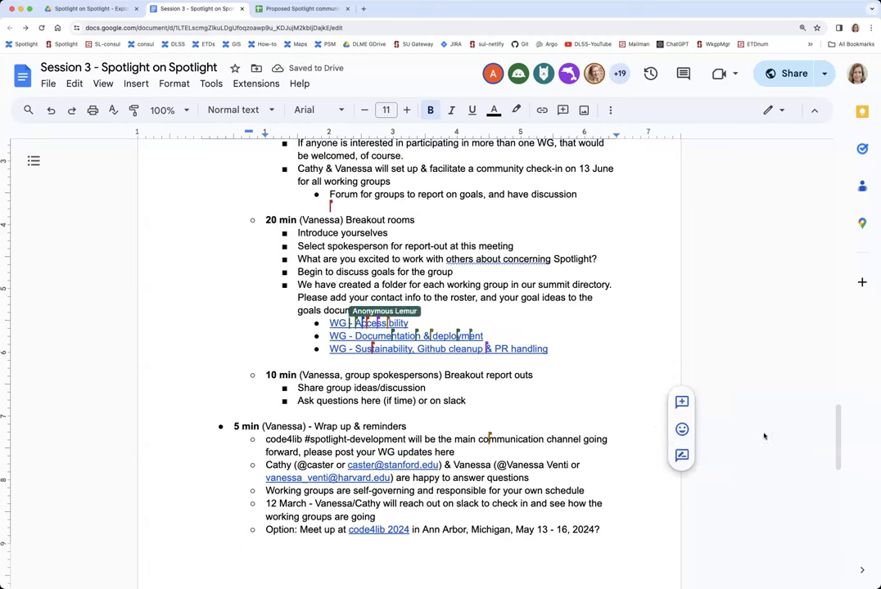
scroll("up", 3)
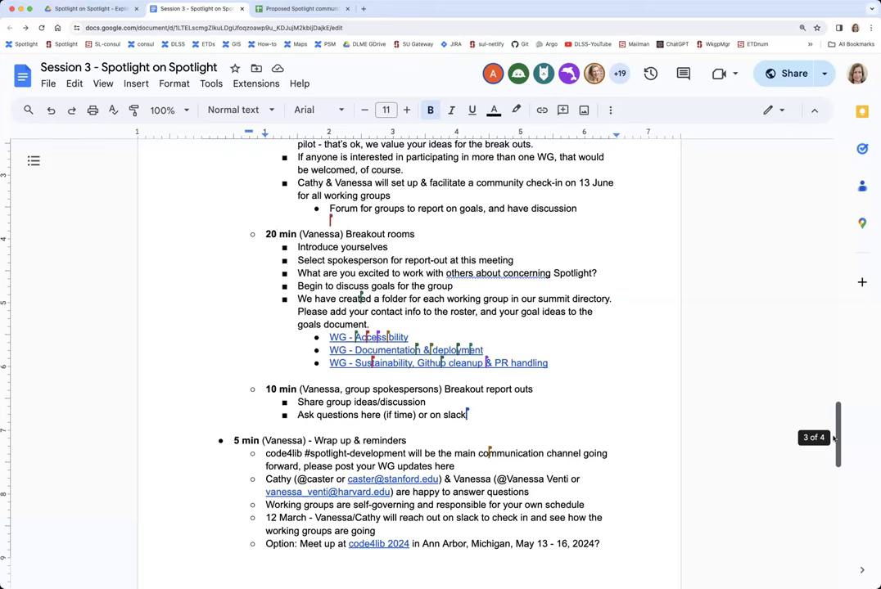
scroll("up", 3)
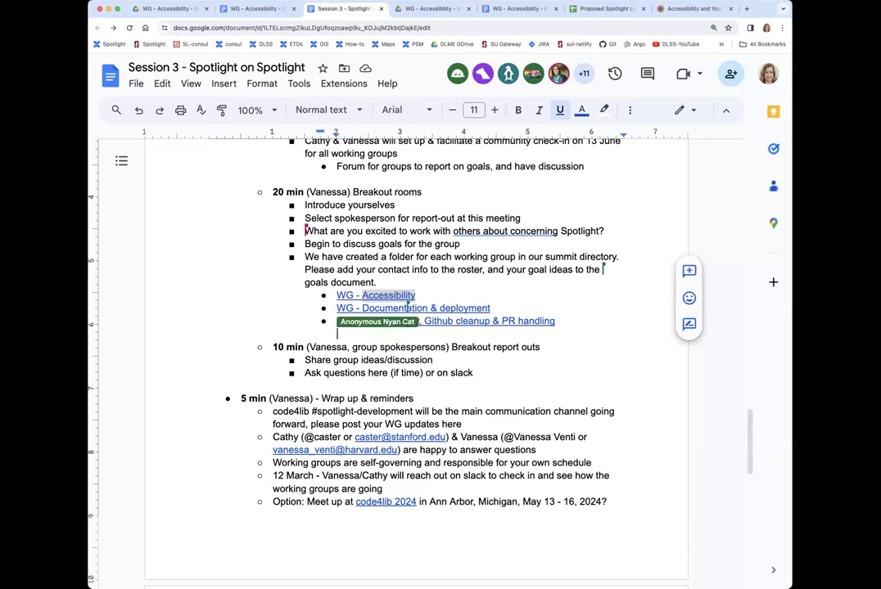
type("WG - Sustainability")
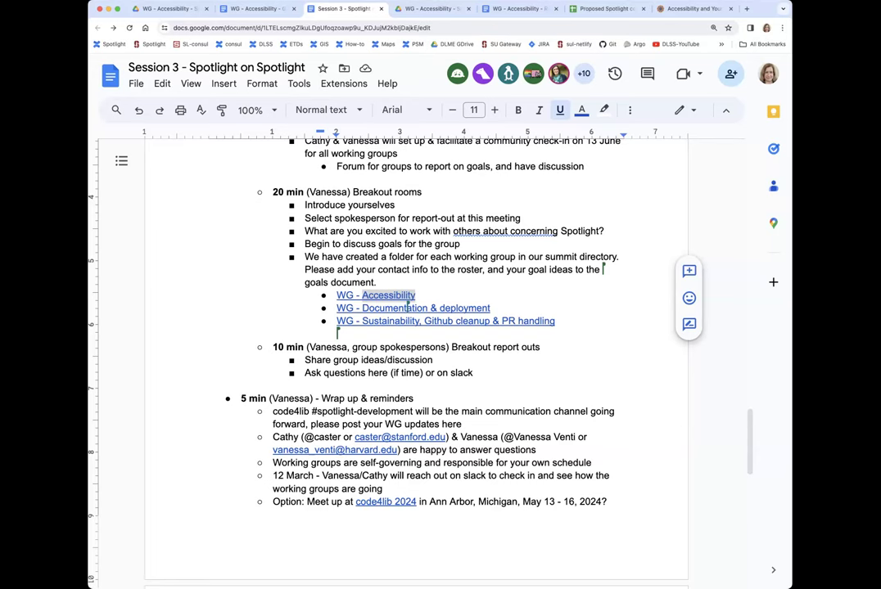
mouse_move(376, 295)
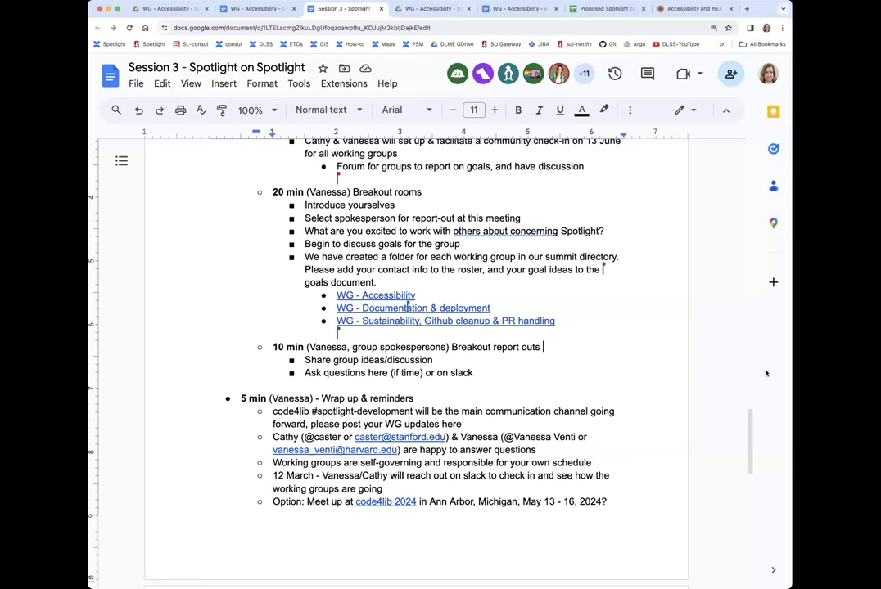
mouse_move(768, 378)
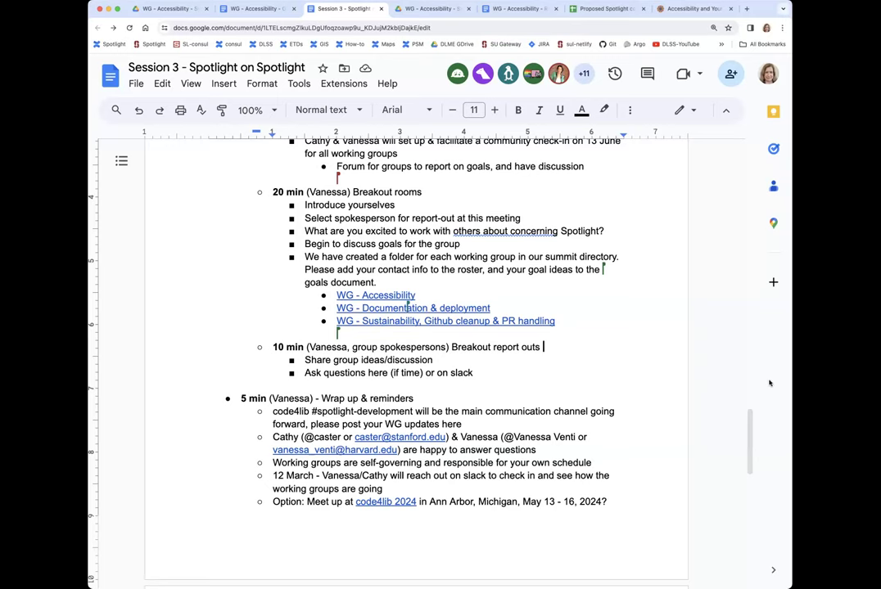
mouse_move(777, 388)
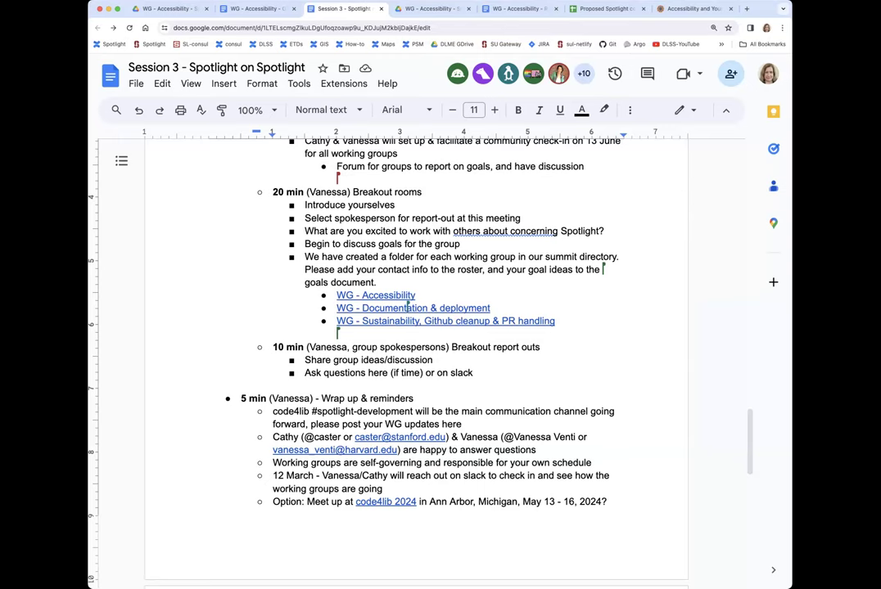
left_click(540, 347)
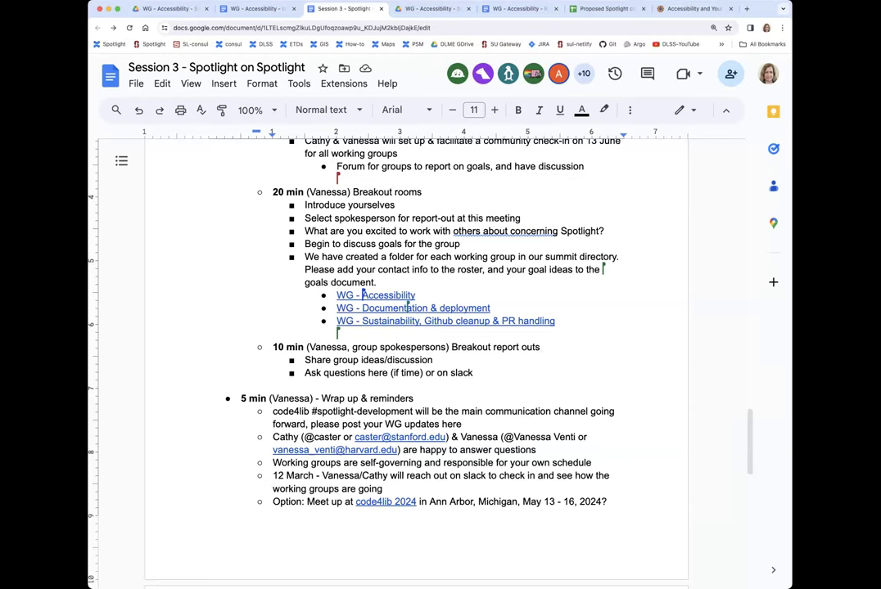
left_click(541, 347)
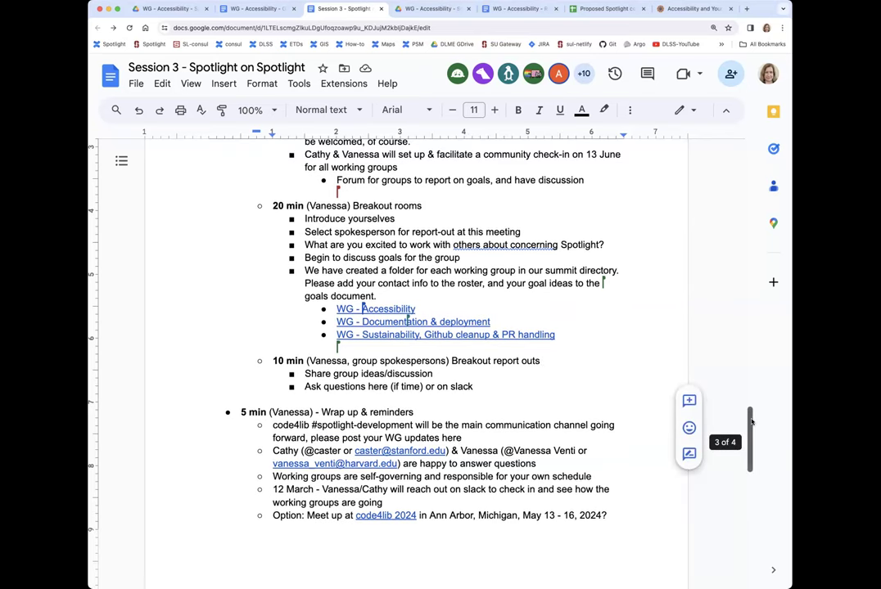
Keep the Breakout rooms, report-outs and wrap-up reminders in view while clicking repeatedly in the document.
scroll("down", 3)
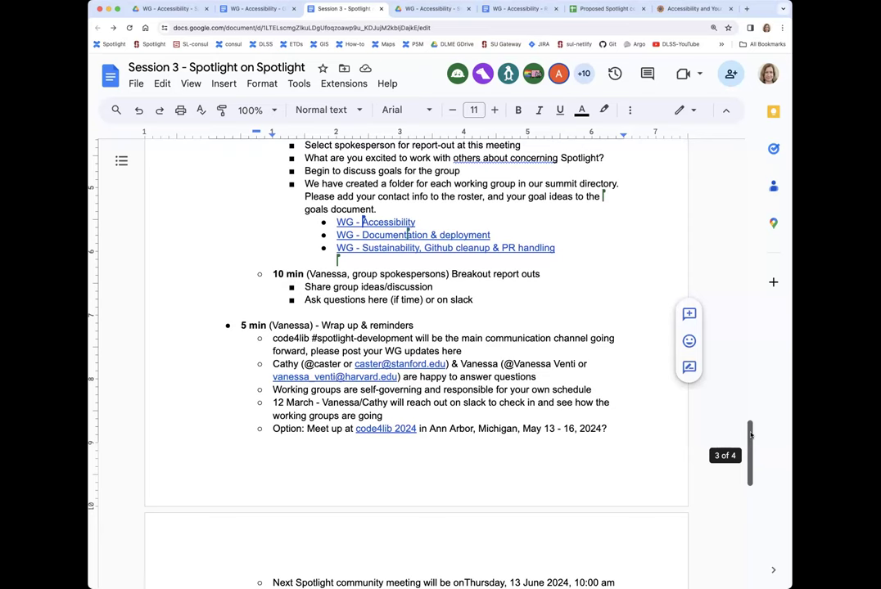
scroll("up", 3)
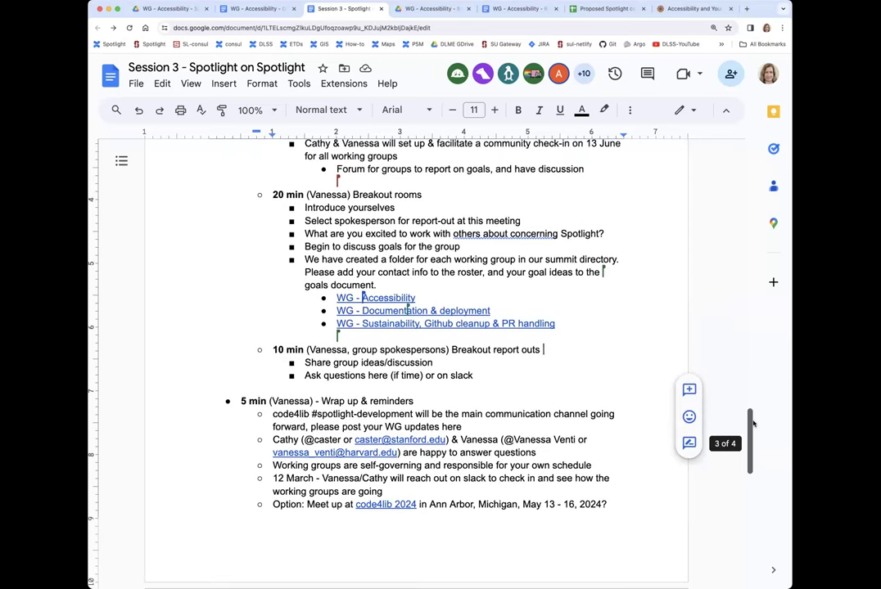
left_click(543, 350)
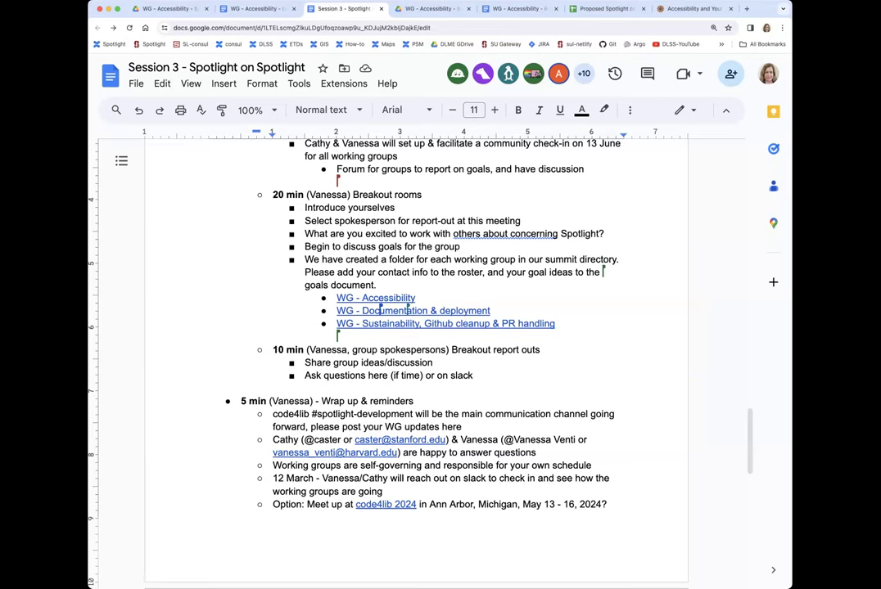
left_click(543, 351)
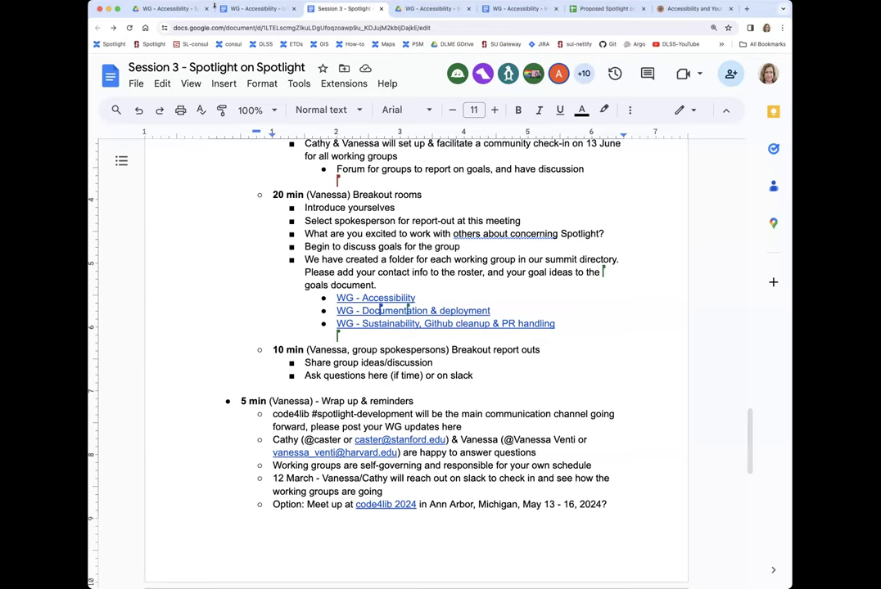
left_click(543, 350)
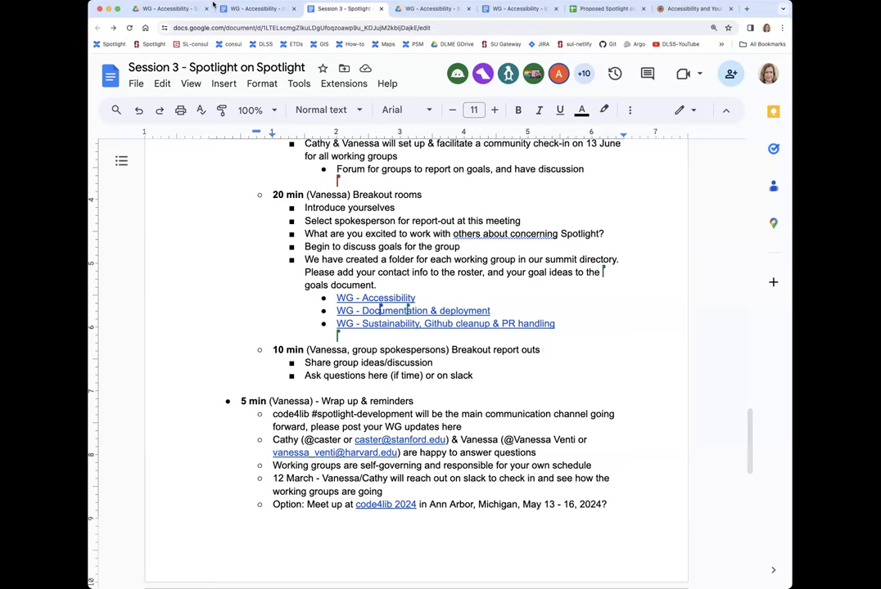
left_click(543, 350)
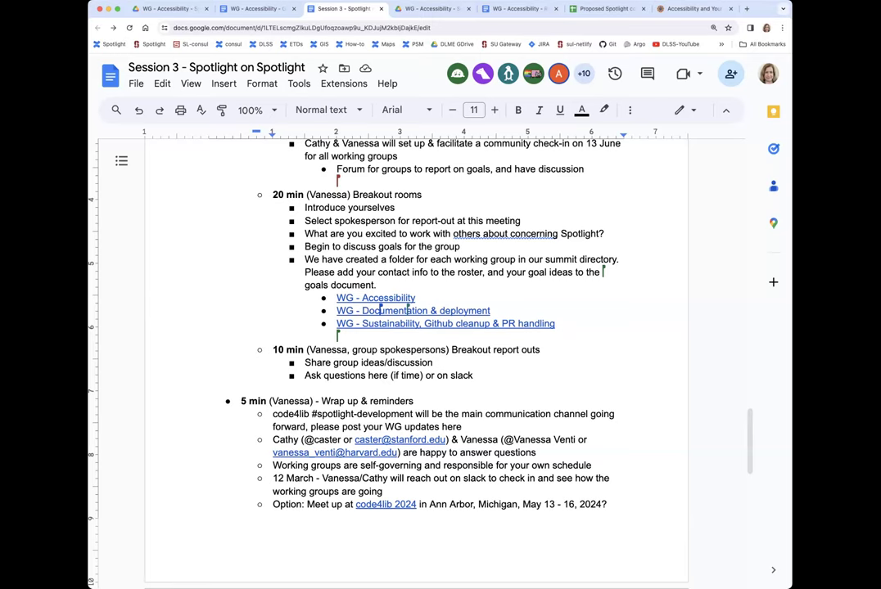
left_click(542, 350)
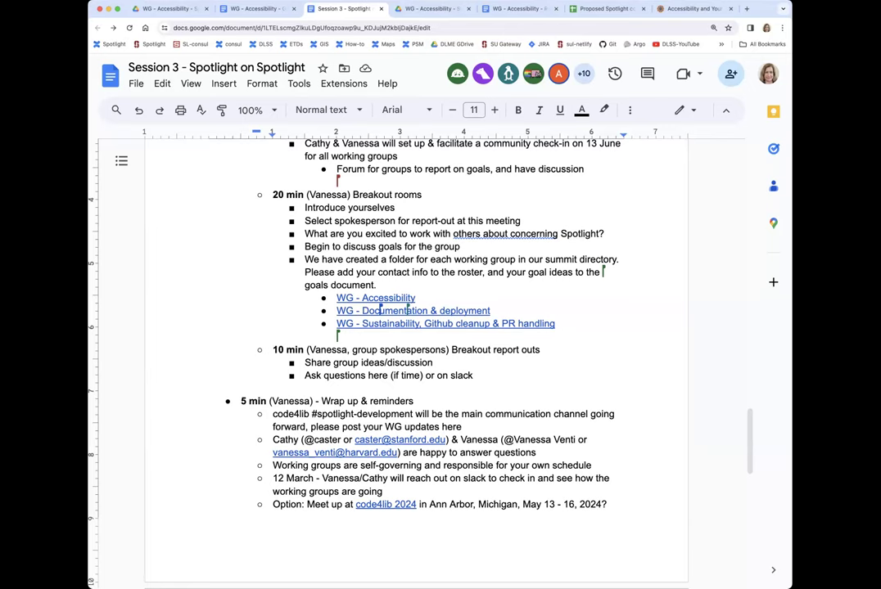
left_click(543, 351)
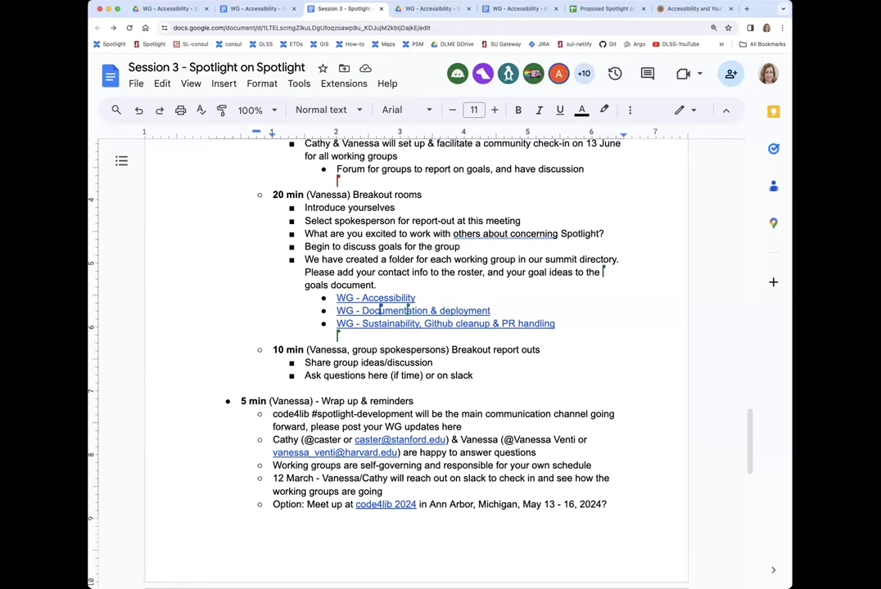
left_click(543, 350)
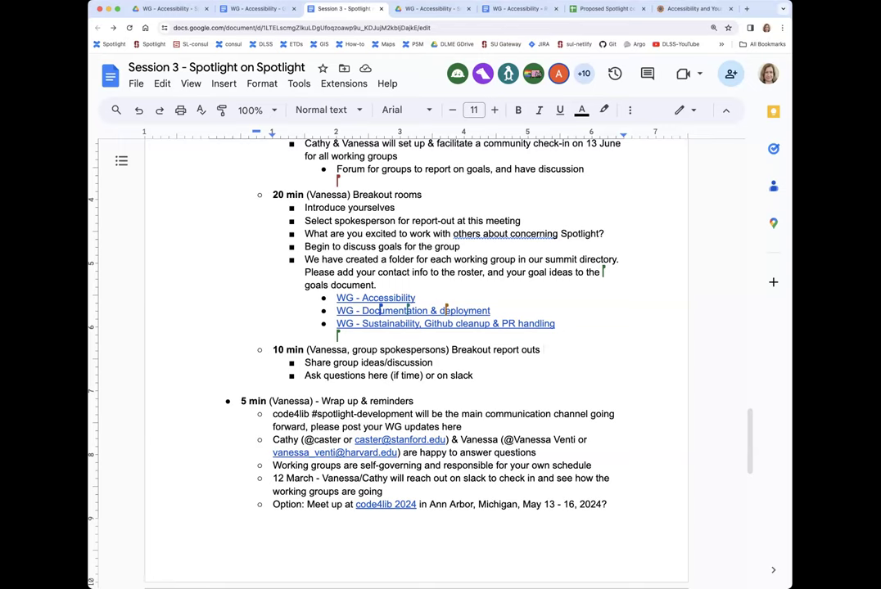
left_click(541, 350)
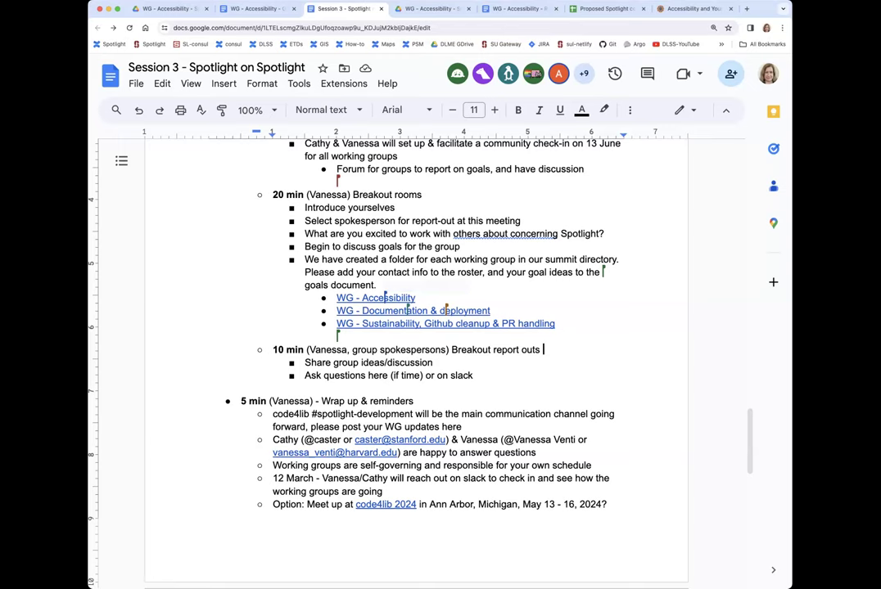
mouse_move(784, 296)
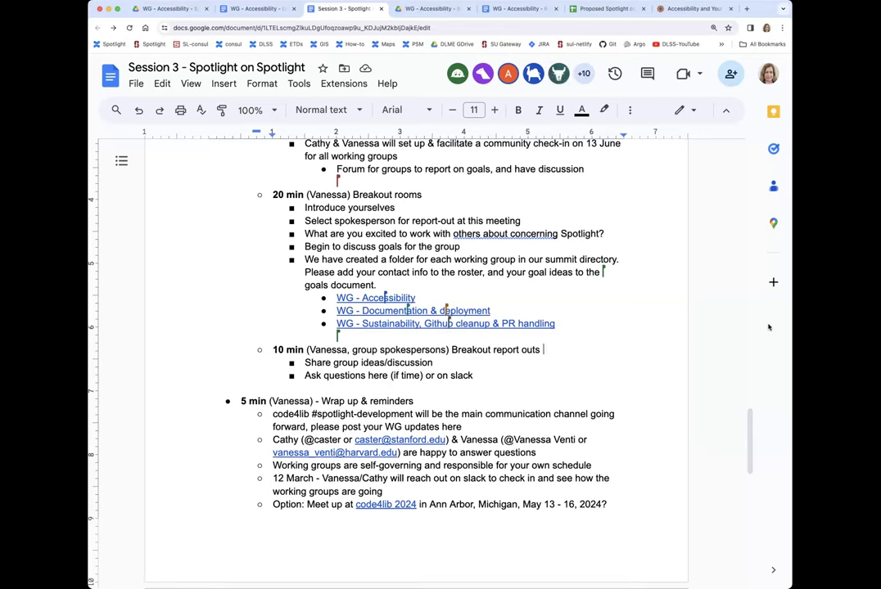
mouse_move(779, 450)
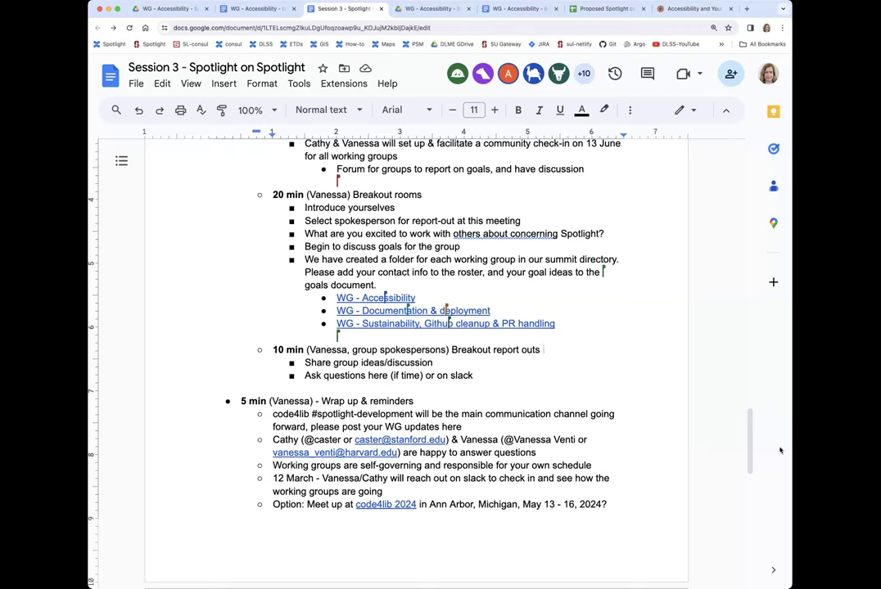
scroll("down", 3)
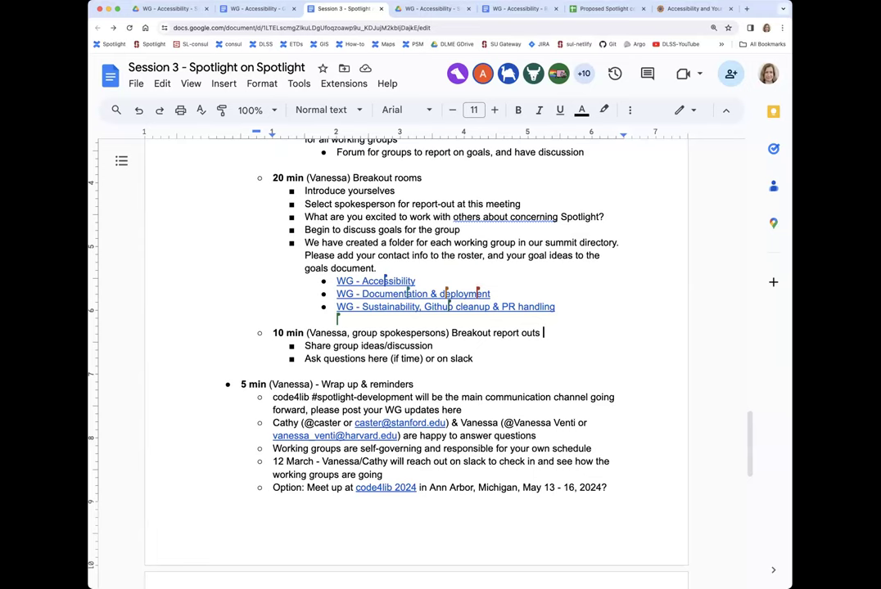
mouse_move(458, 294)
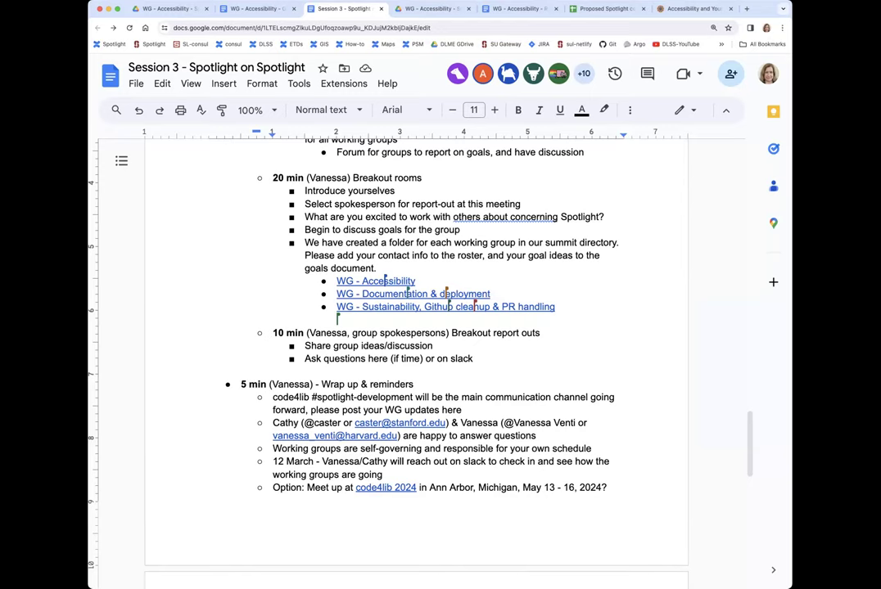
left_click(544, 333)
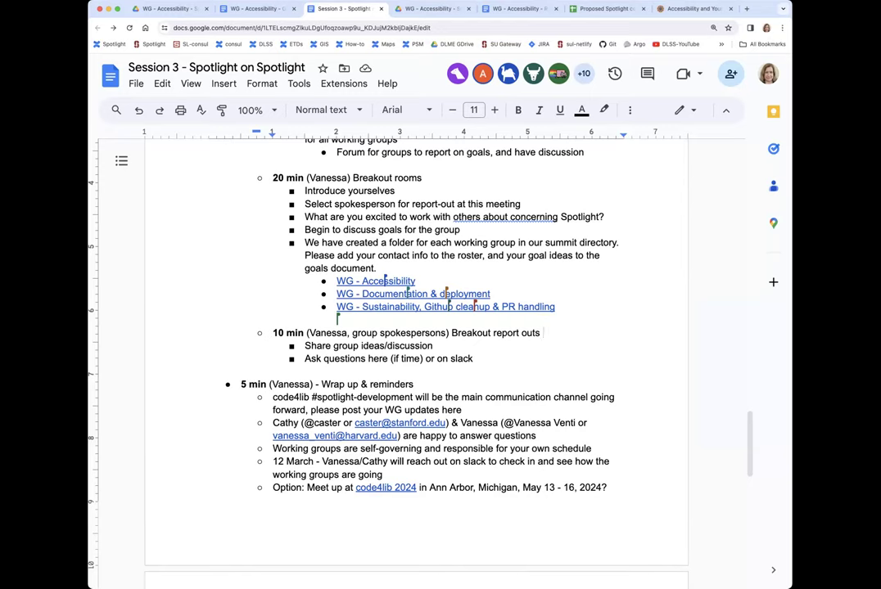
left_click(543, 332)
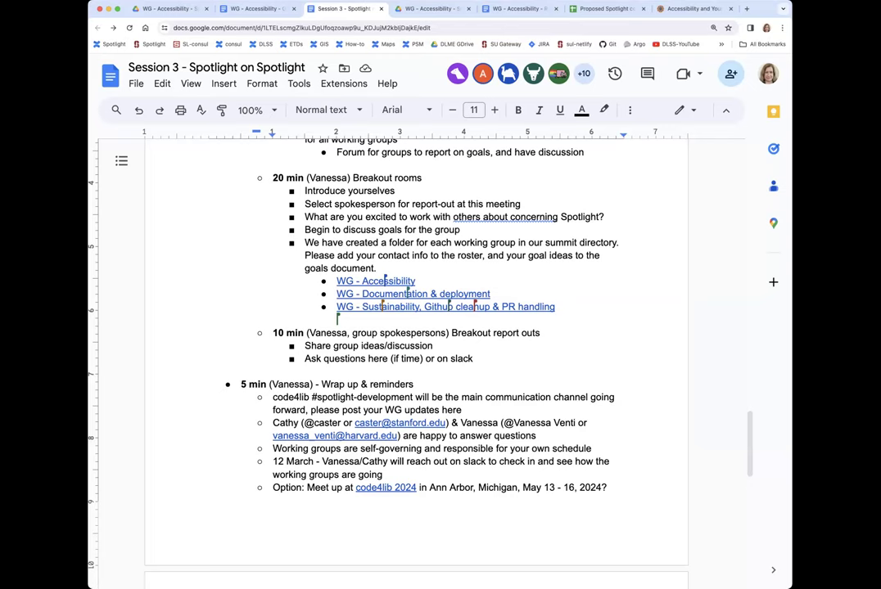
left_click(544, 332)
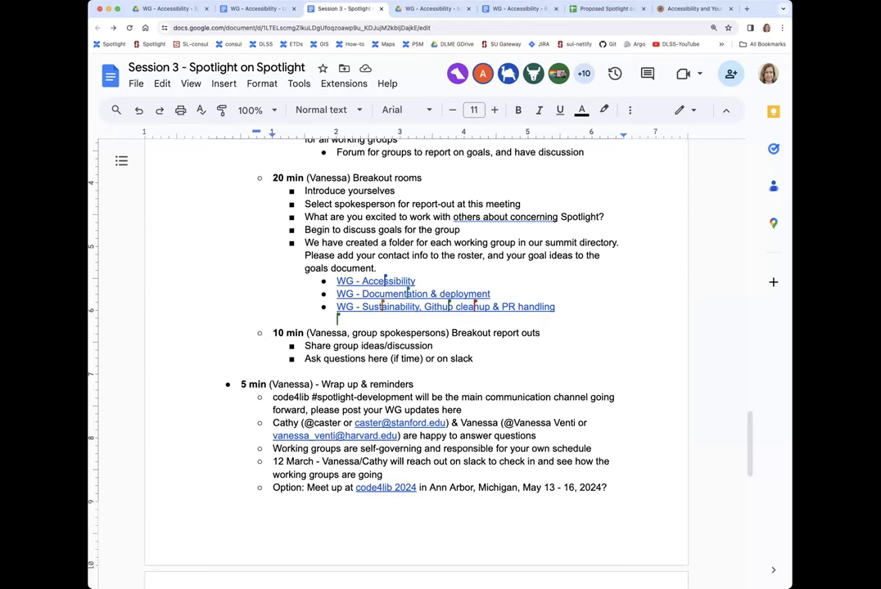
left_click(541, 333)
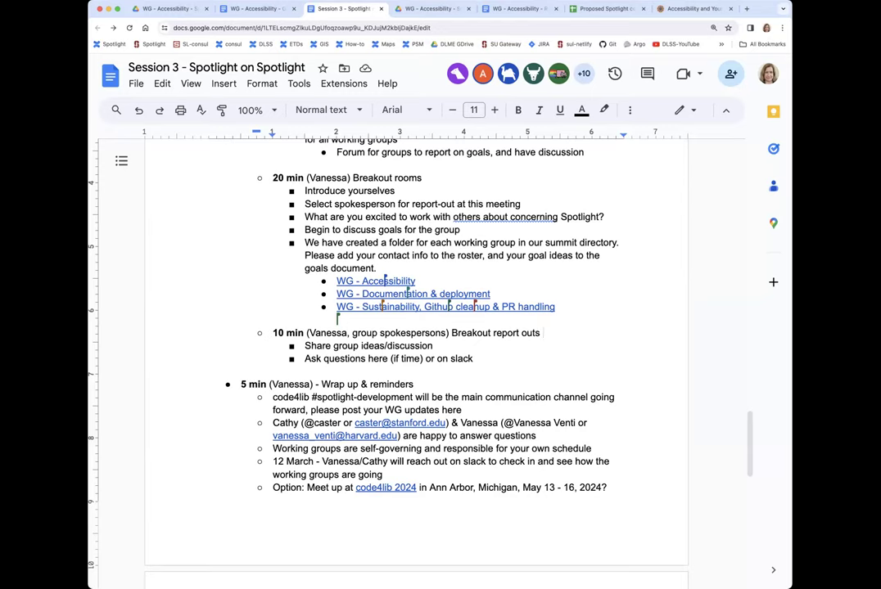
left_click(544, 334)
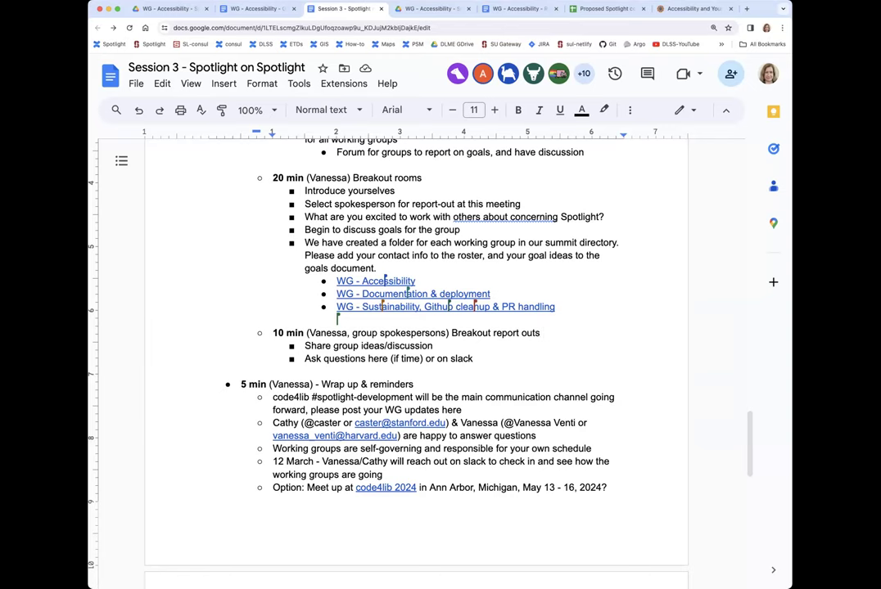
left_click(542, 332)
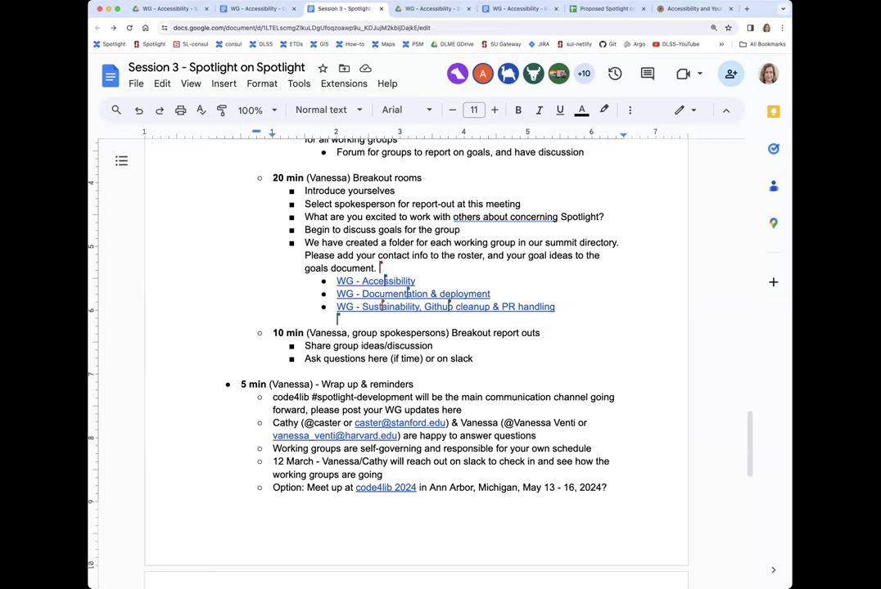
Move past the breakout and wrap-up items to the 13 June 2024 next-meeting announcement.
left_click(462, 229)
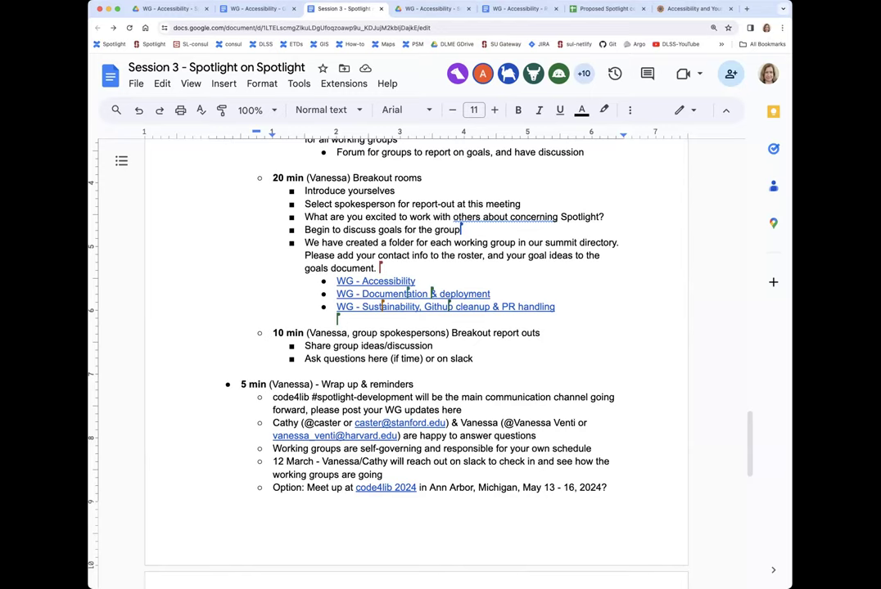
left_click(542, 333)
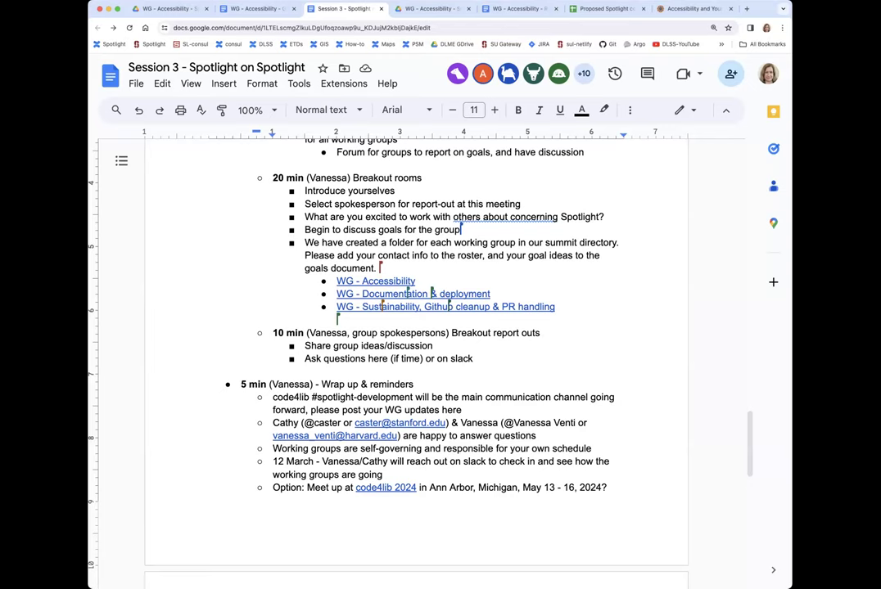
left_click(540, 332)
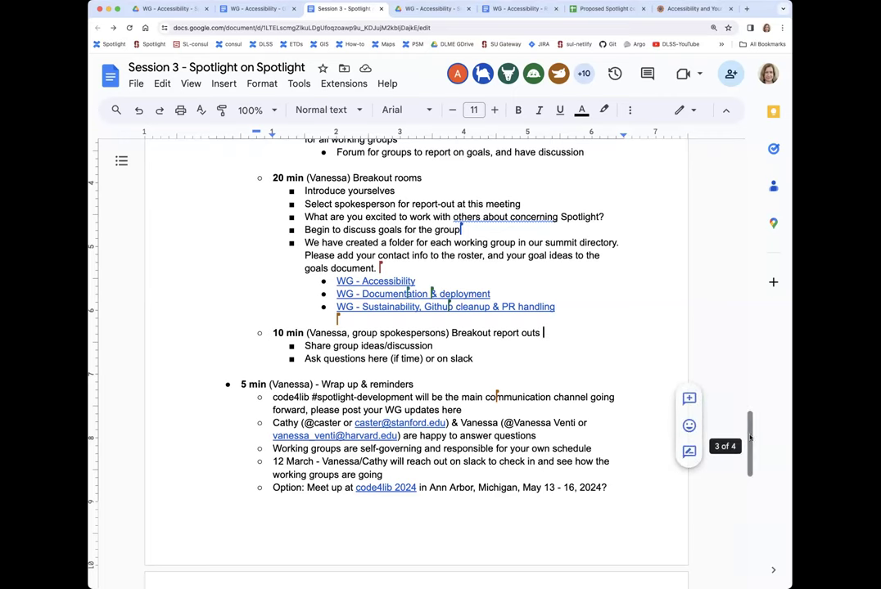
scroll("down", 3)
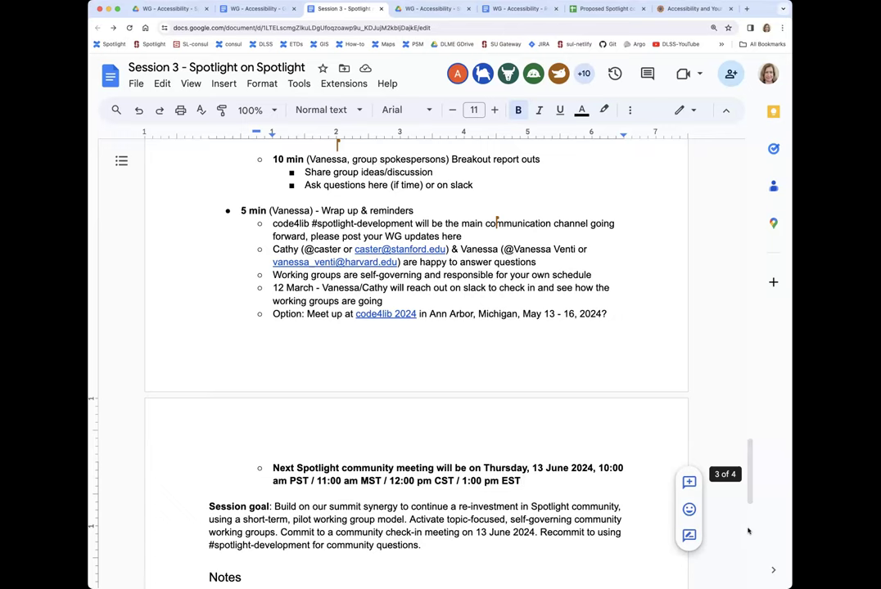
mouse_move(750, 533)
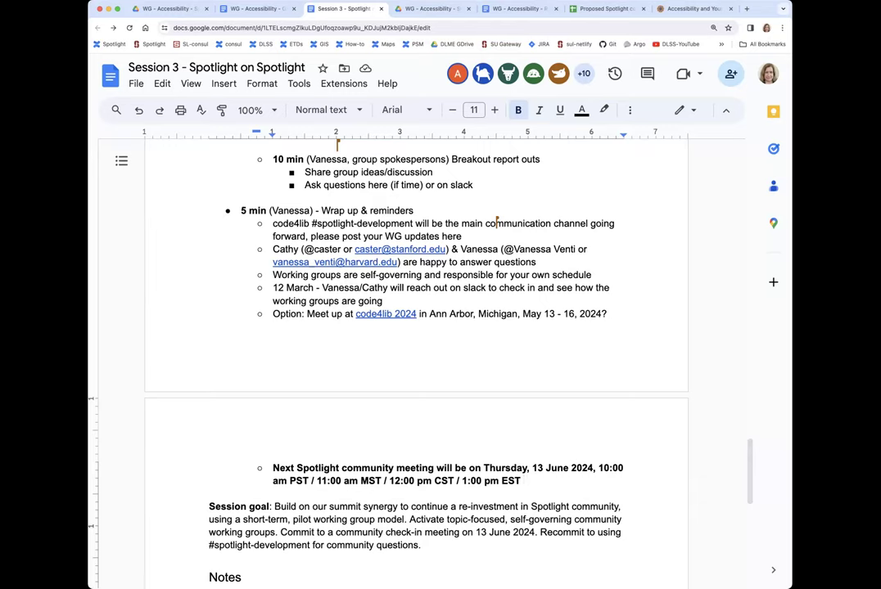
mouse_move(630, 429)
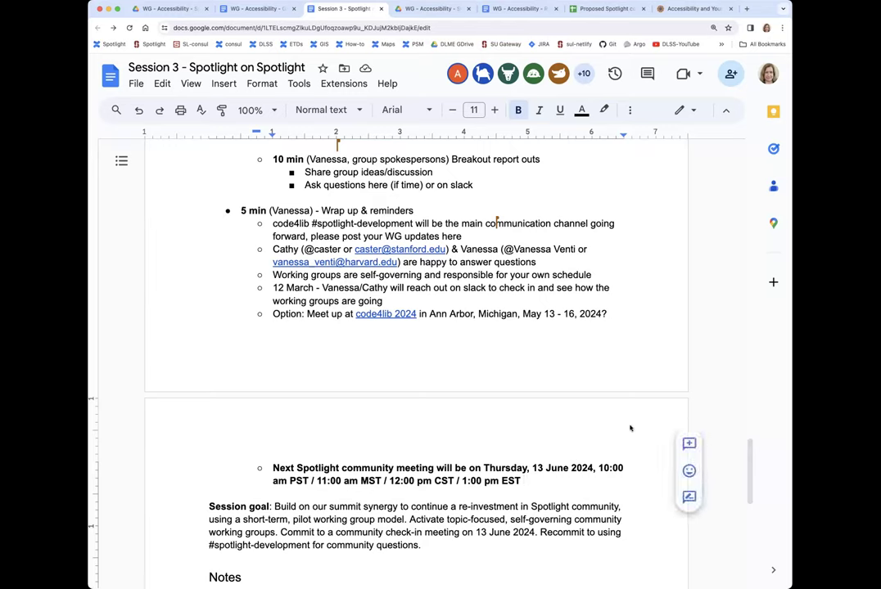